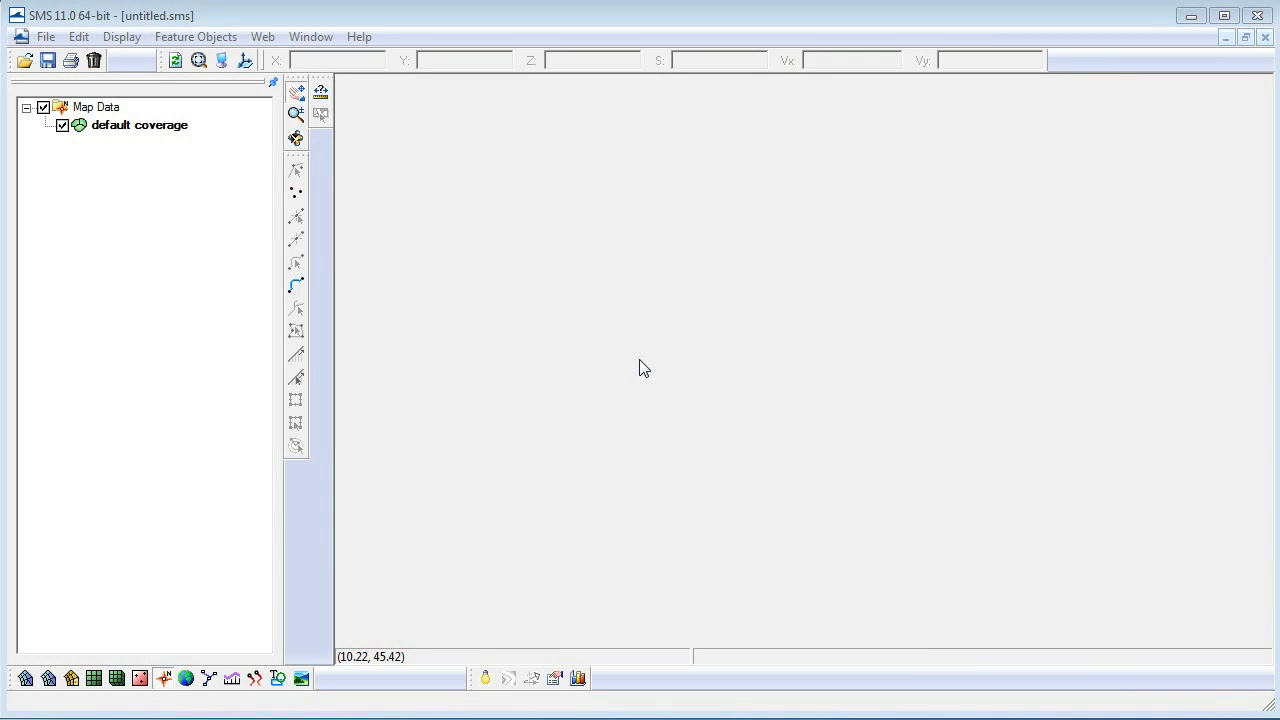
{"action": "mouse_move", "coordinate": [620, 358]}
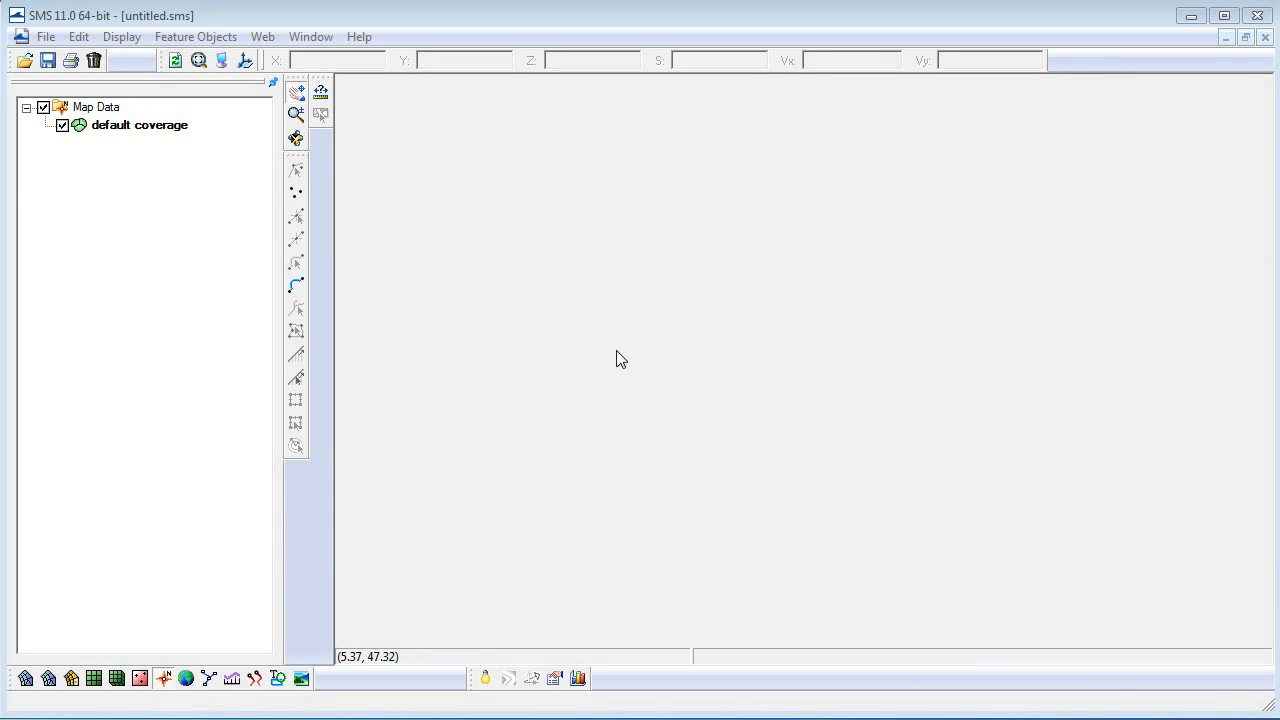
Open the shinfinal.h5 scatter dataset from the File menu.
{"action": "left_click", "coordinate": [46, 36]}
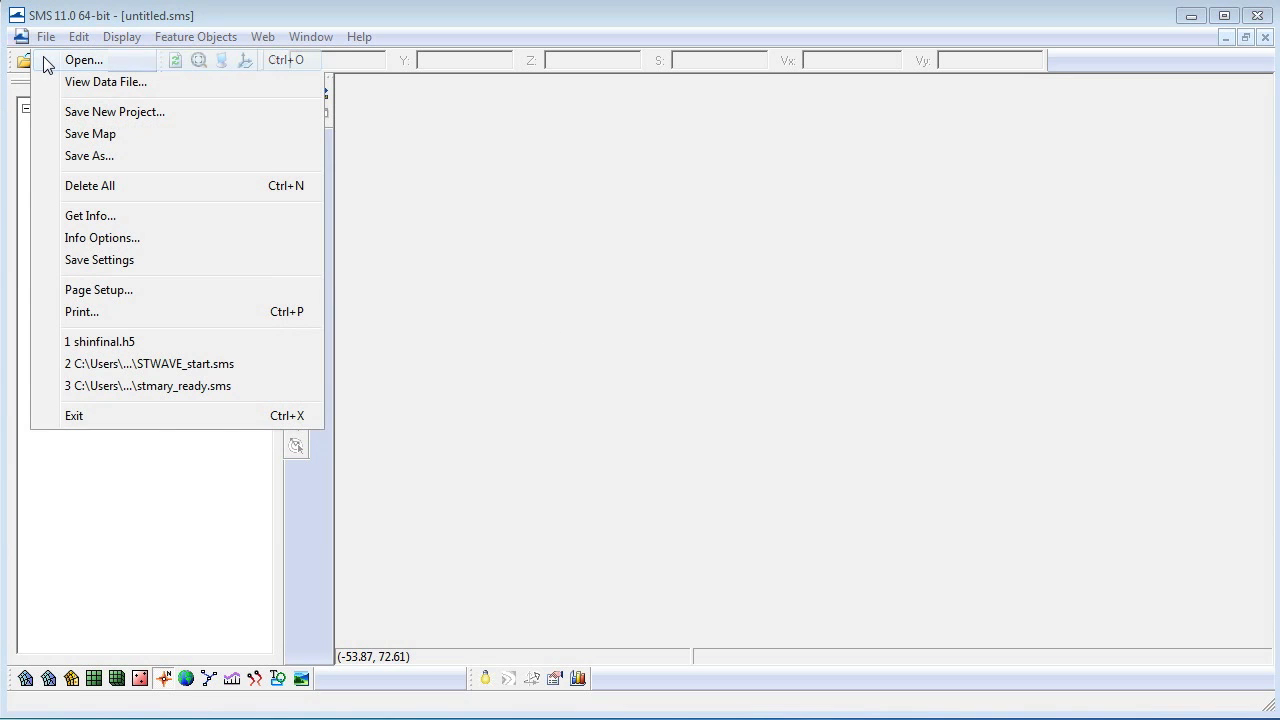
{"action": "left_click", "coordinate": [84, 60]}
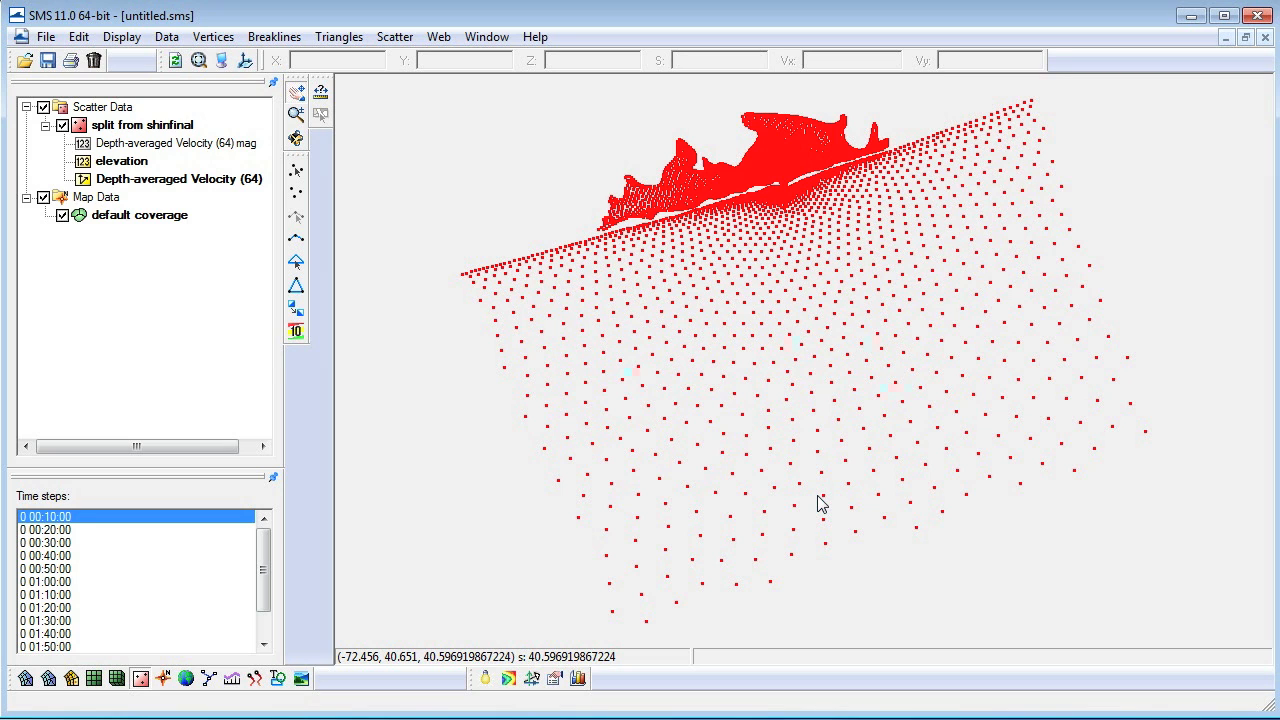
Reproject the scatter data from Geographic NAD83 (metres) to State Plane NAD83 with planar and vertical units set.
{"action": "left_click", "coordinate": [78, 36]}
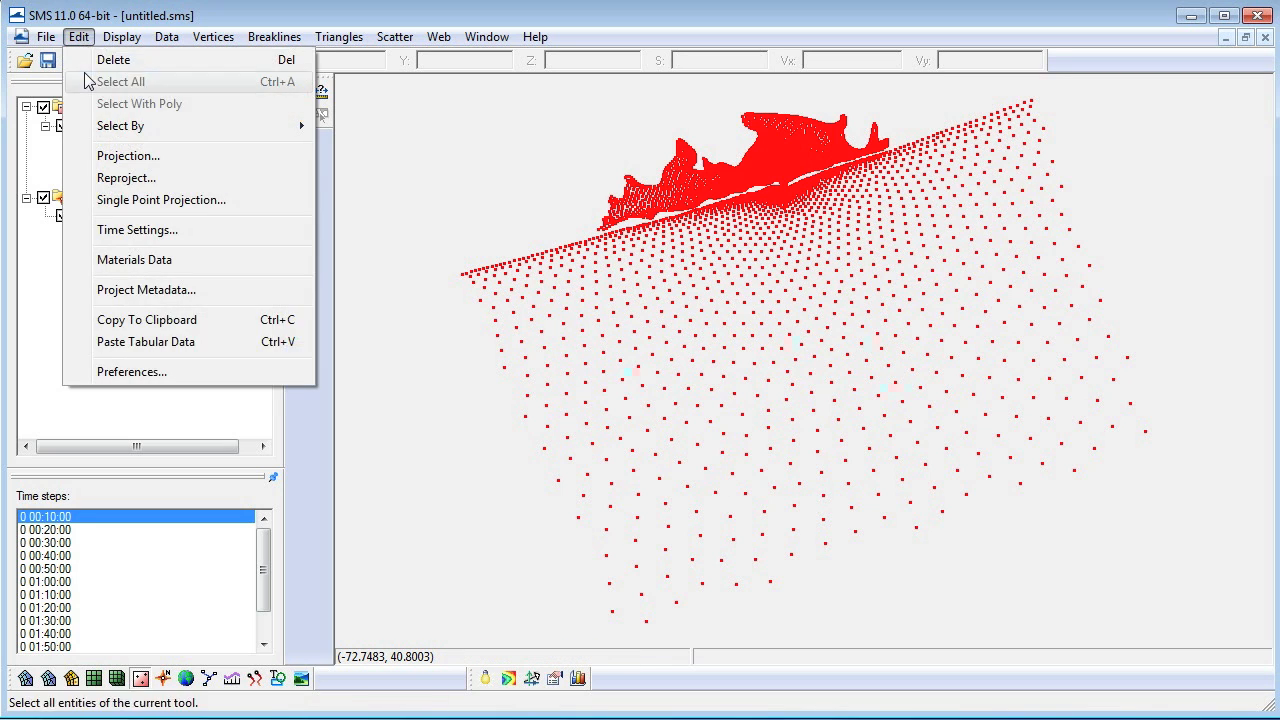
{"action": "left_click", "coordinate": [126, 176]}
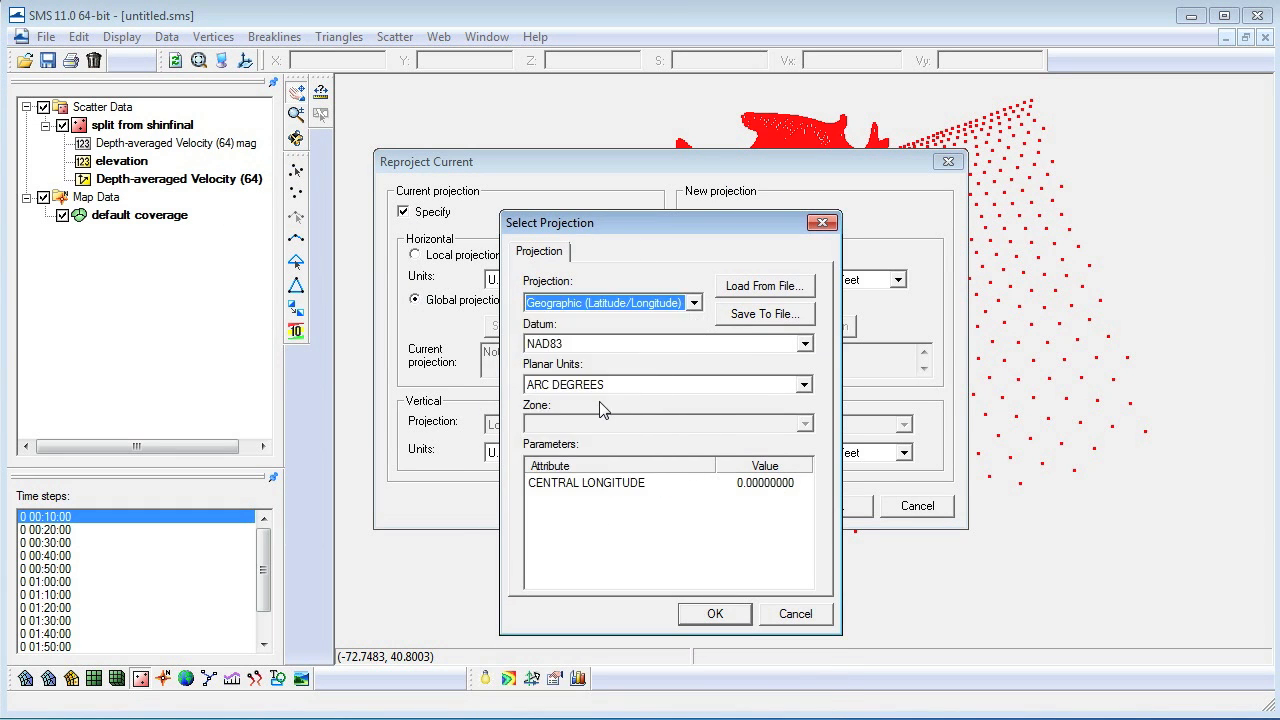
{"action": "left_click", "coordinate": [714, 612]}
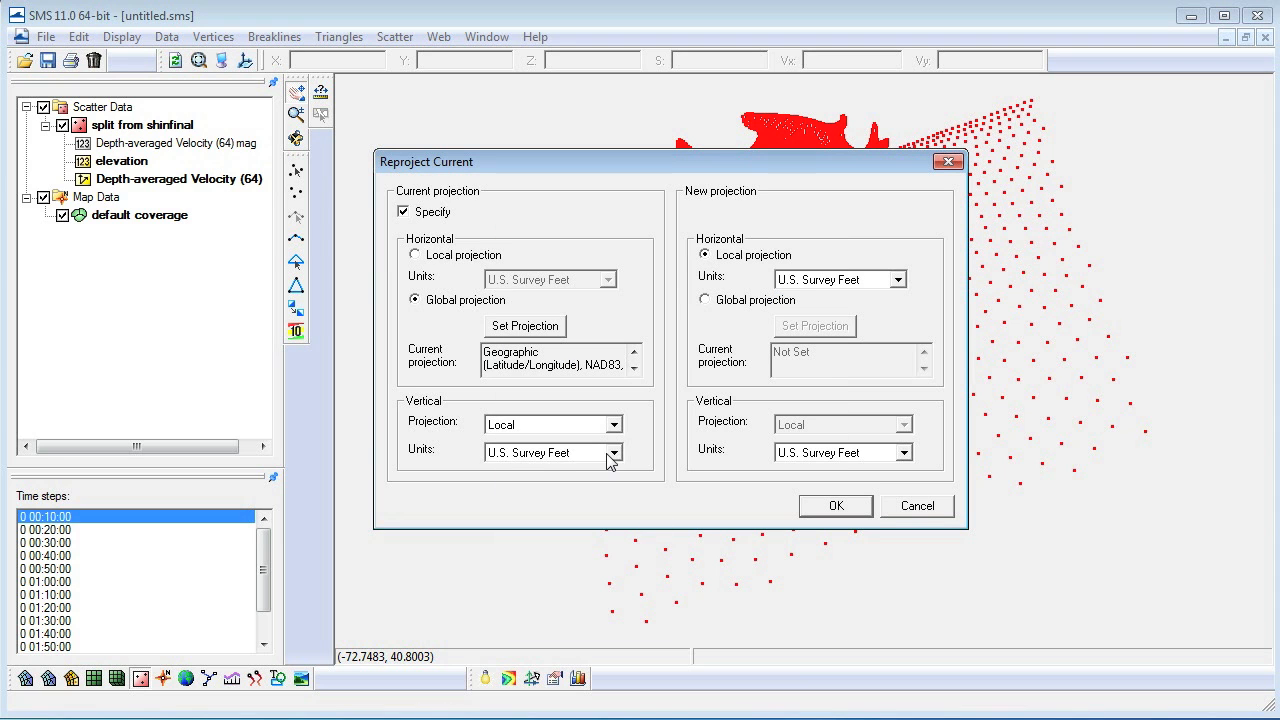
{"action": "left_click", "coordinate": [814, 324]}
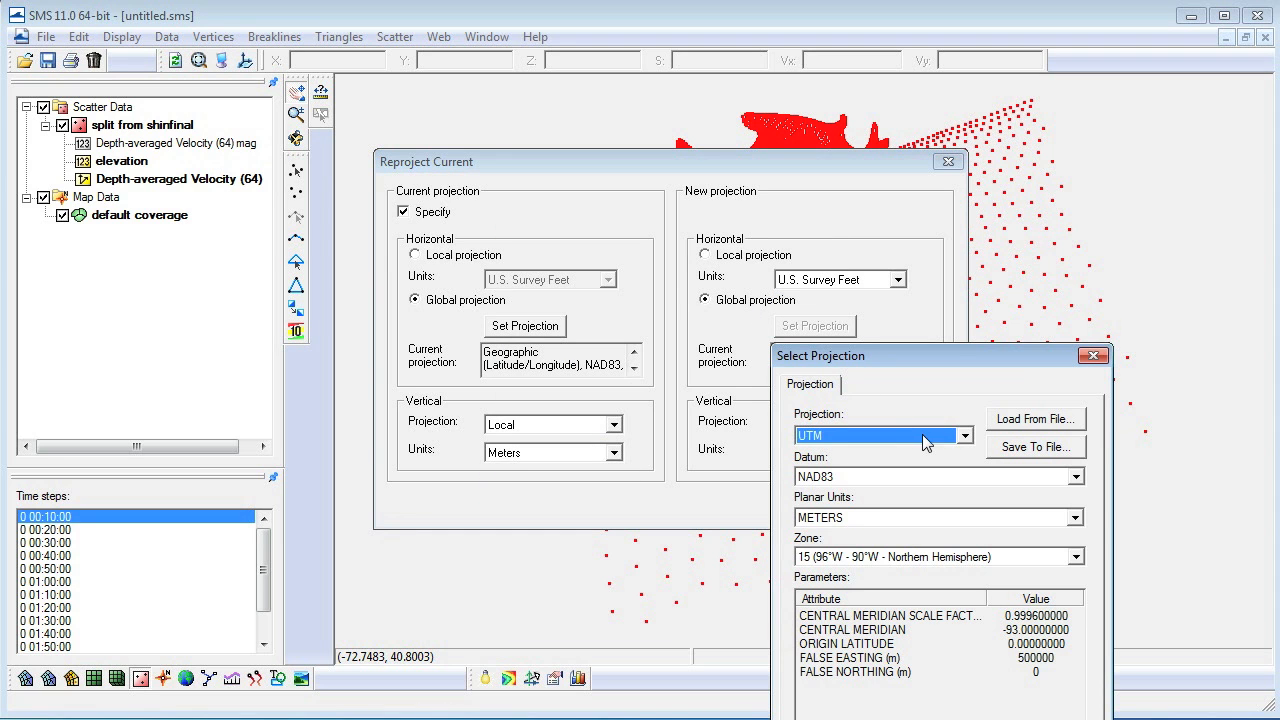
{"action": "left_click", "coordinate": [964, 436]}
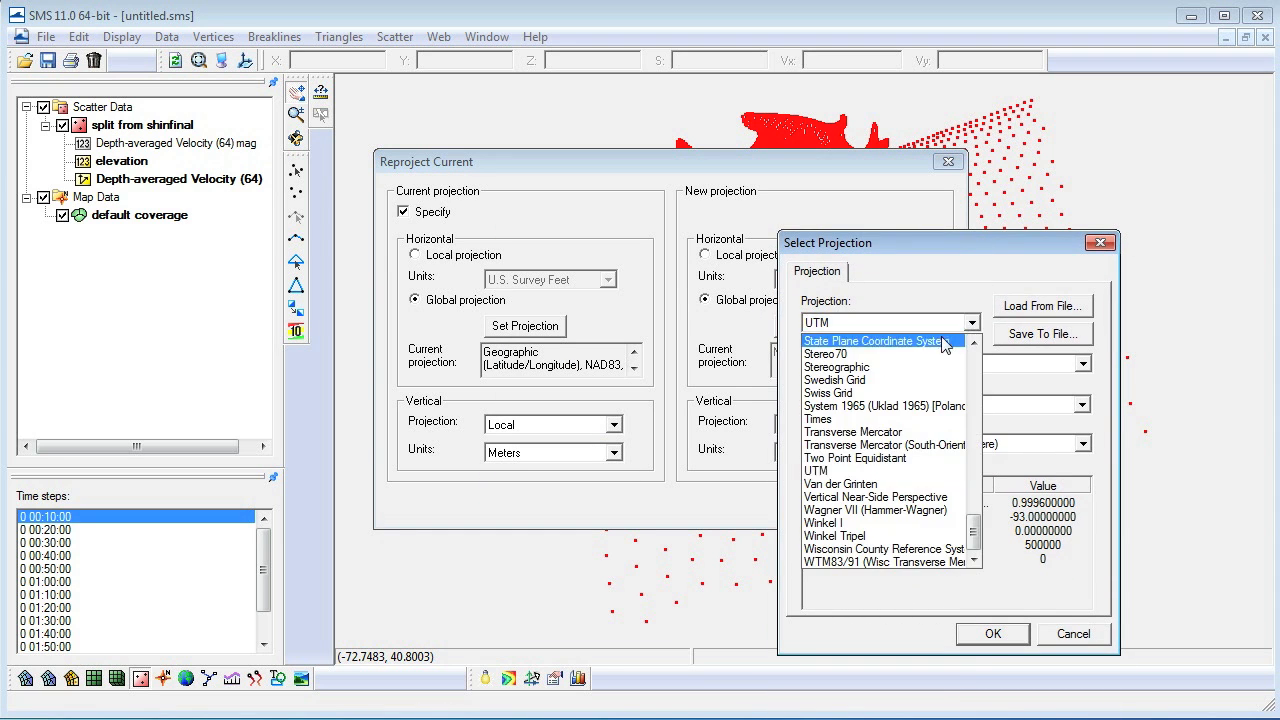
{"action": "left_click", "coordinate": [872, 340]}
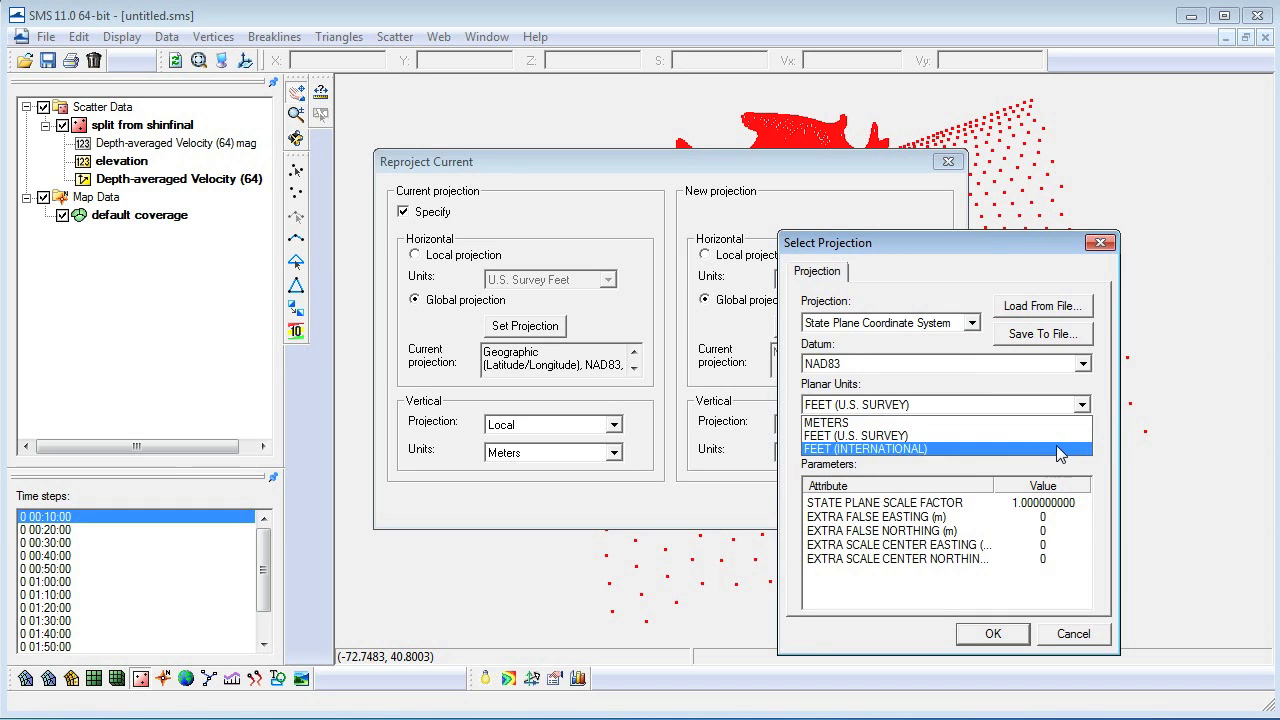
{"action": "left_click", "coordinate": [992, 632]}
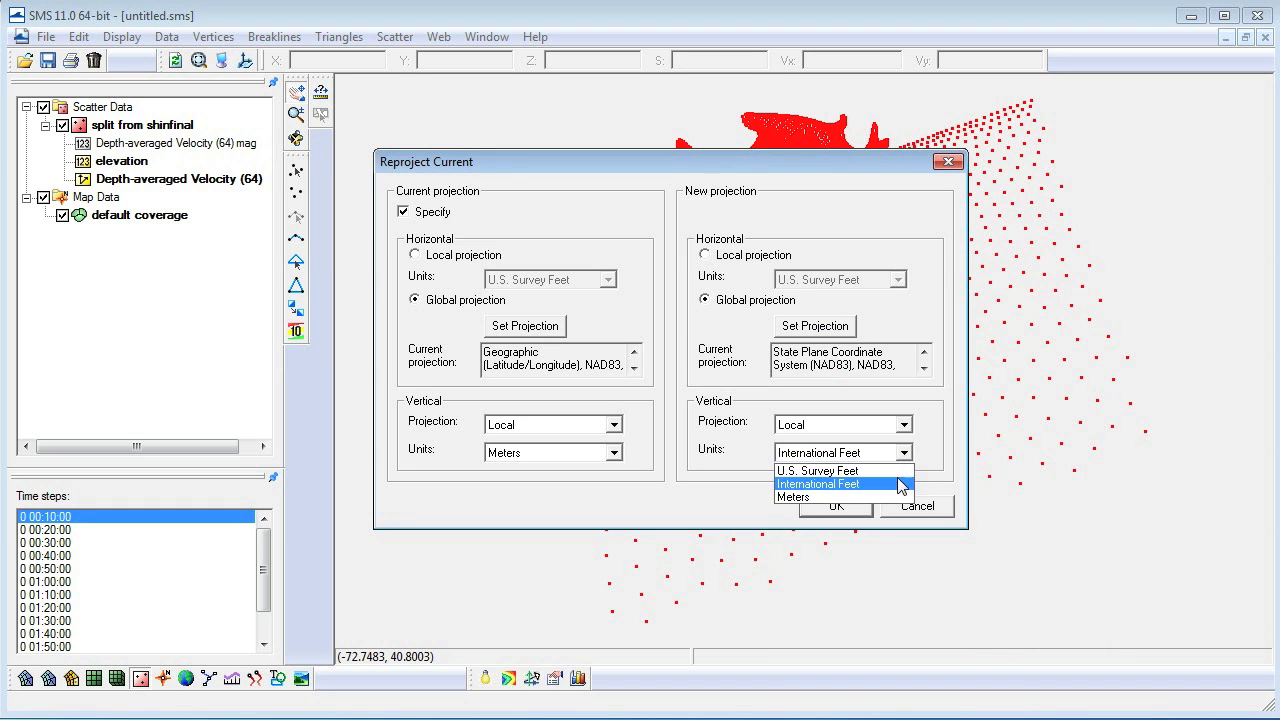
{"action": "left_click", "coordinate": [836, 506]}
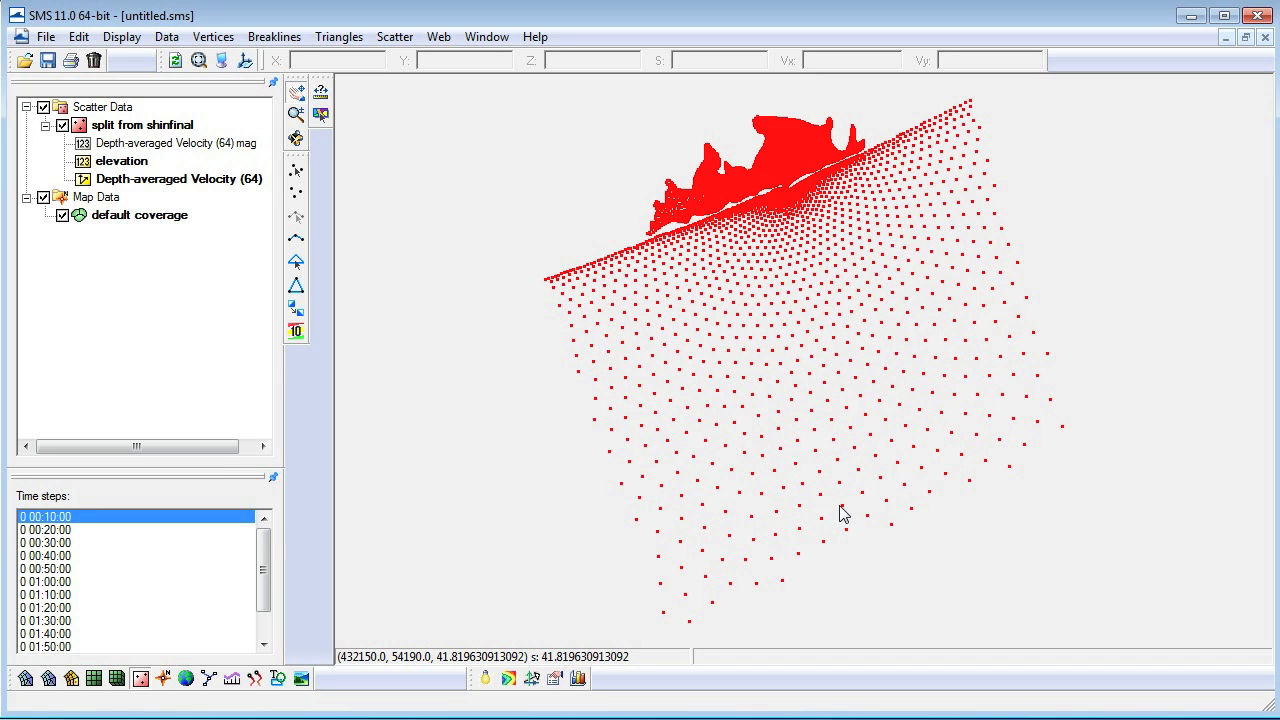
Rename the default coverage to 'wave' from its right-click menu.
{"action": "right_click", "coordinate": [140, 216]}
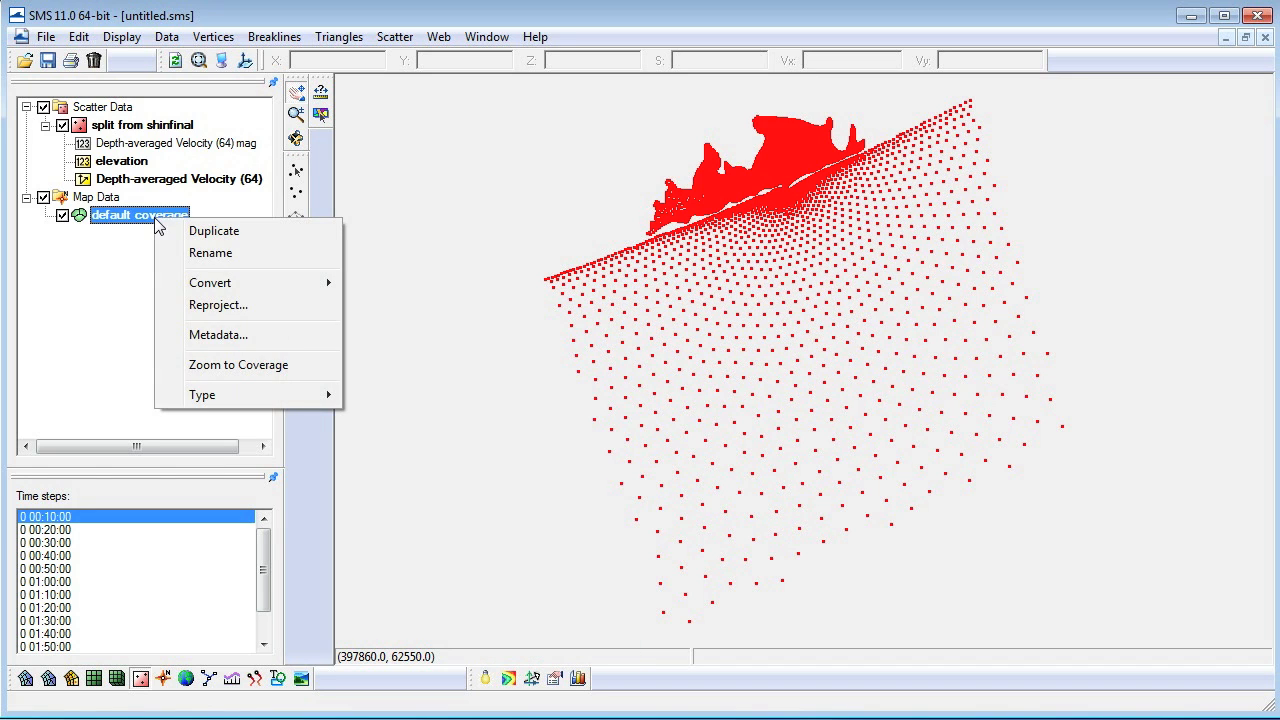
{"action": "left_click", "coordinate": [210, 252]}
{"action": "type", "text": "wave"}
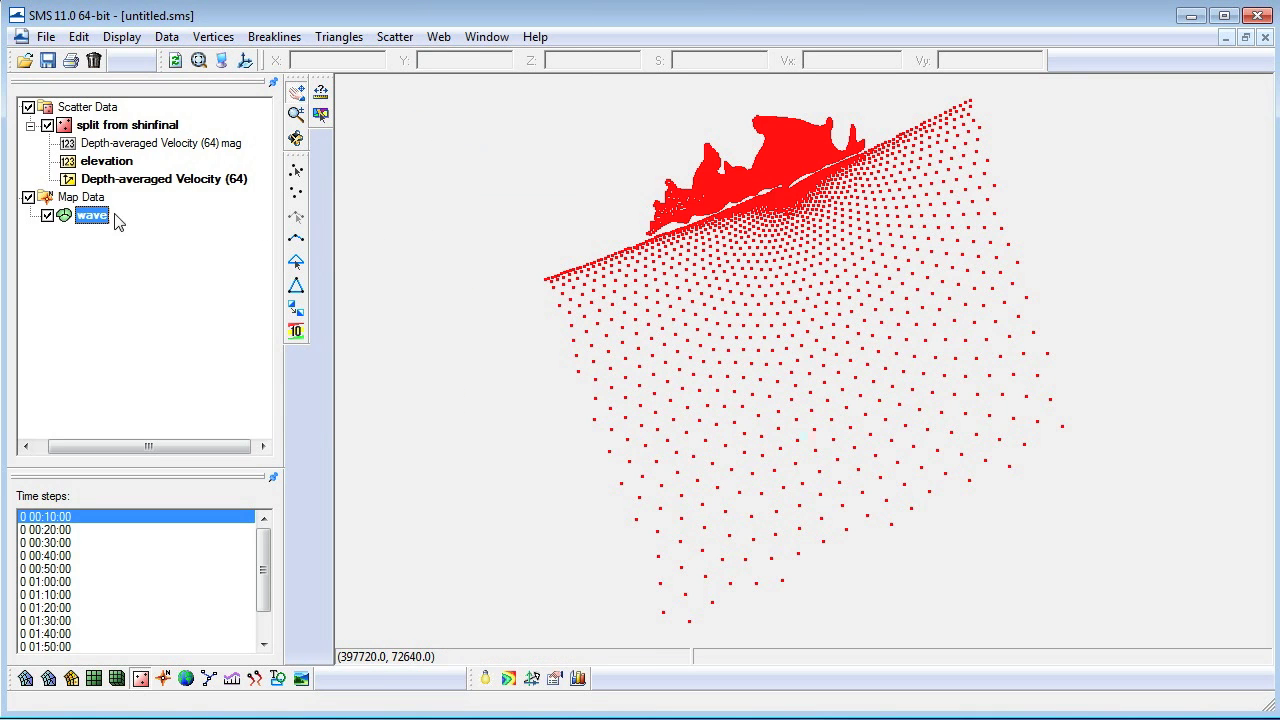
{"action": "left_click", "coordinate": [92, 216]}
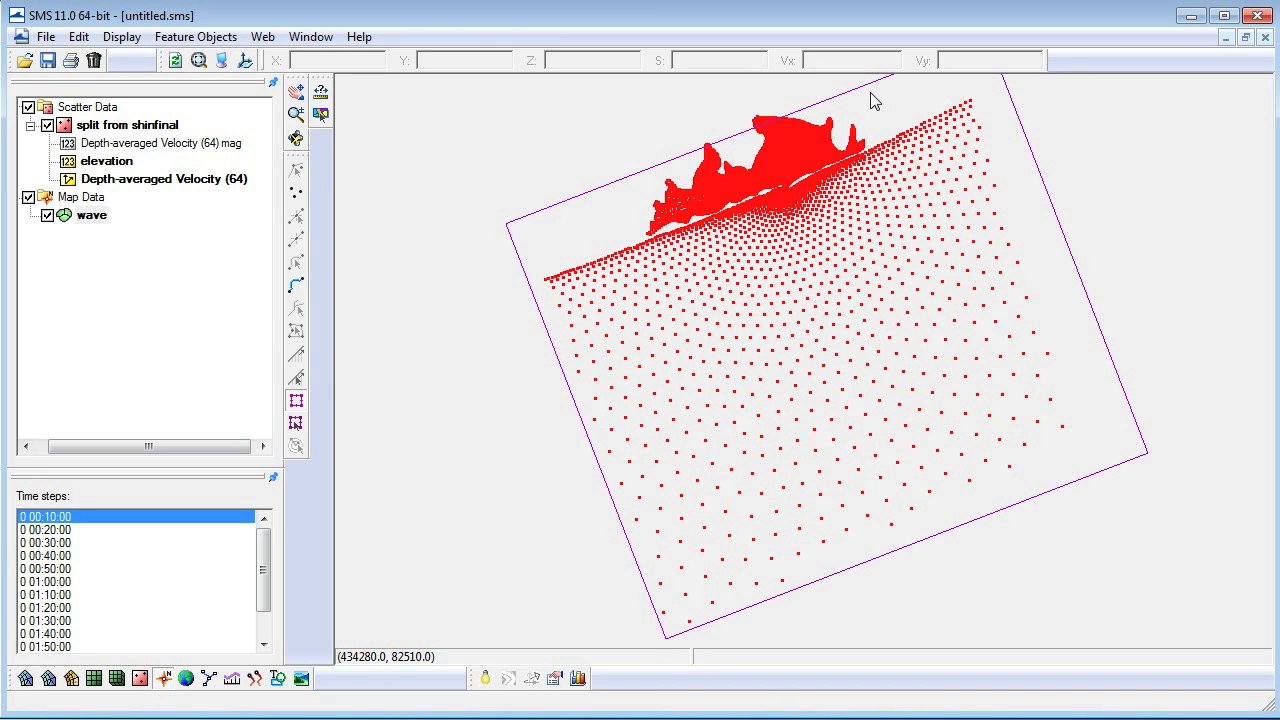
{"action": "mouse_move", "coordinate": [624, 230]}
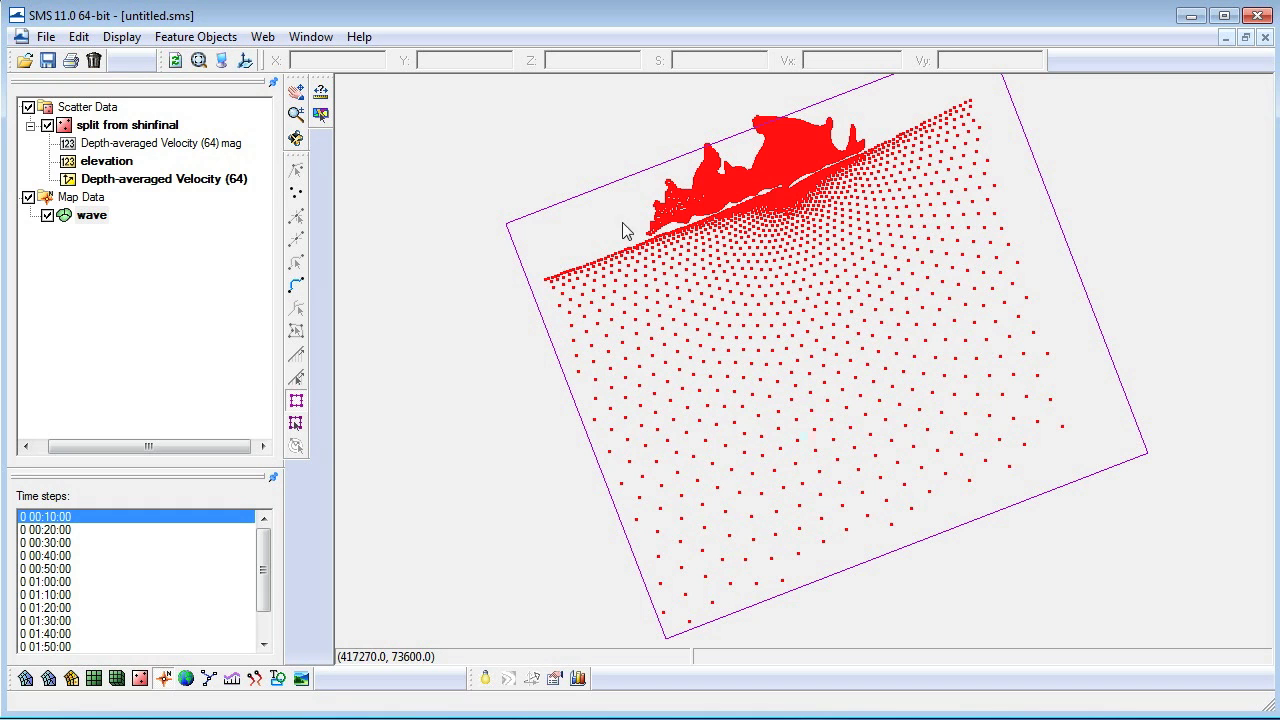
Select the drawn grid frame so it can be edited.
{"action": "left_click", "coordinate": [828, 338]}
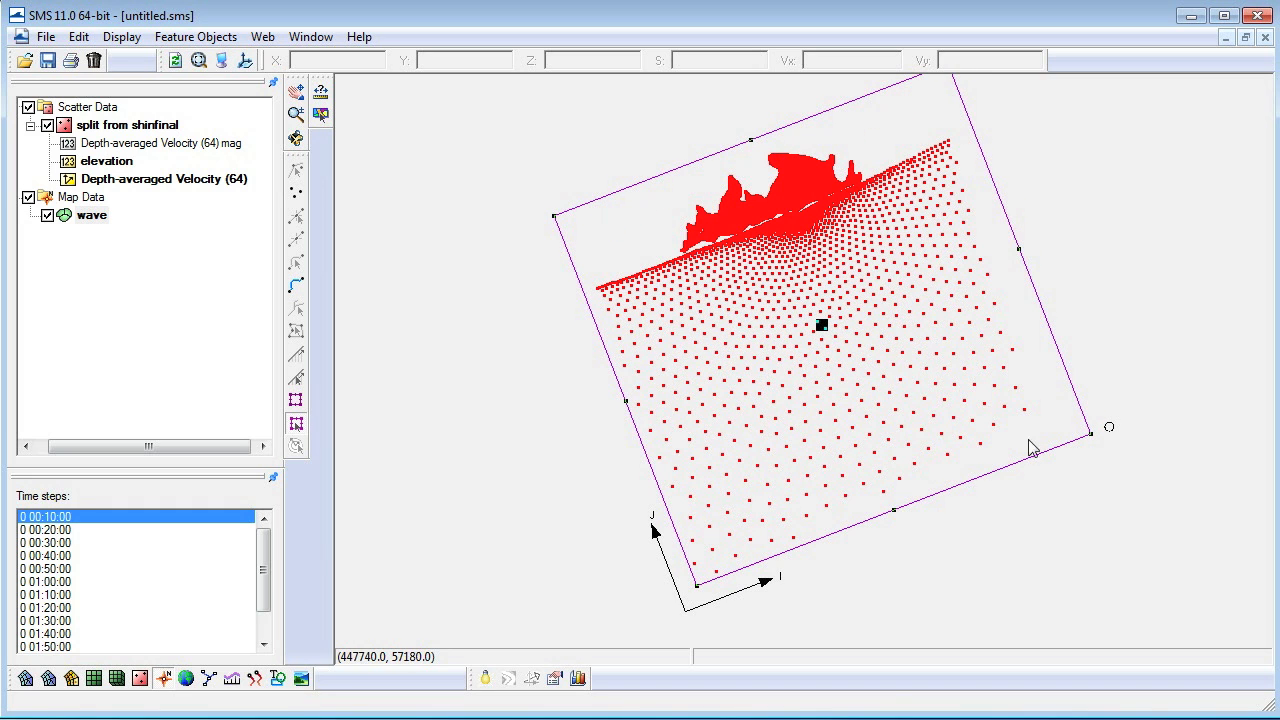
{"action": "mouse_move", "coordinate": [824, 324]}
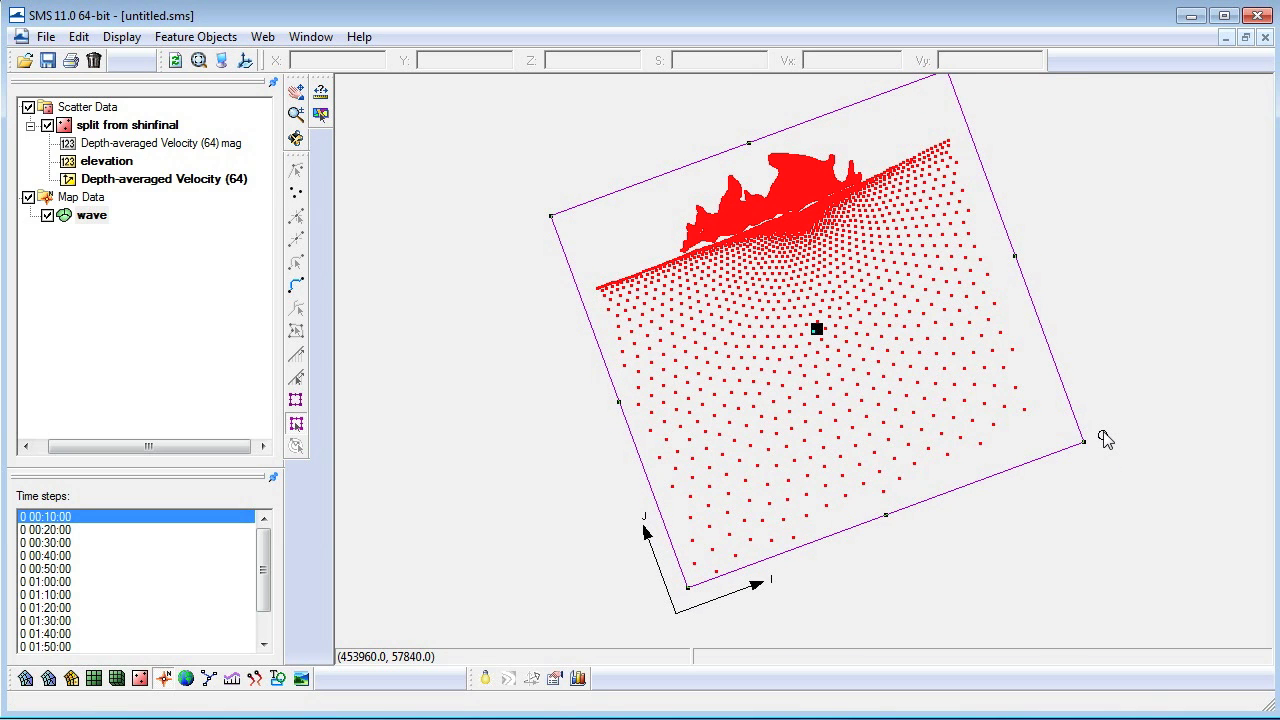
{"action": "mouse_move", "coordinate": [818, 330]}
{"action": "type", "text": "100"}
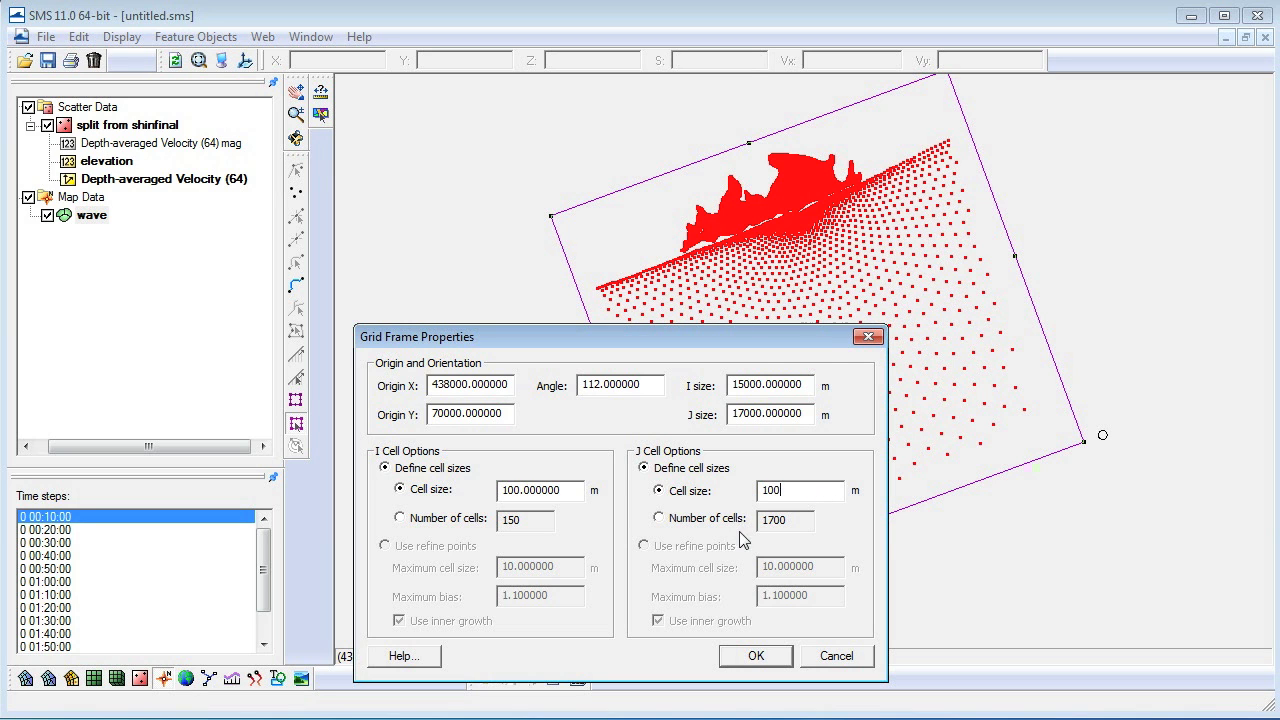
Apply the grid frame properties (origin 438000, 70000, angle 112, 15000 × 17000 m, 100 m cells).
{"action": "left_click", "coordinate": [756, 656]}
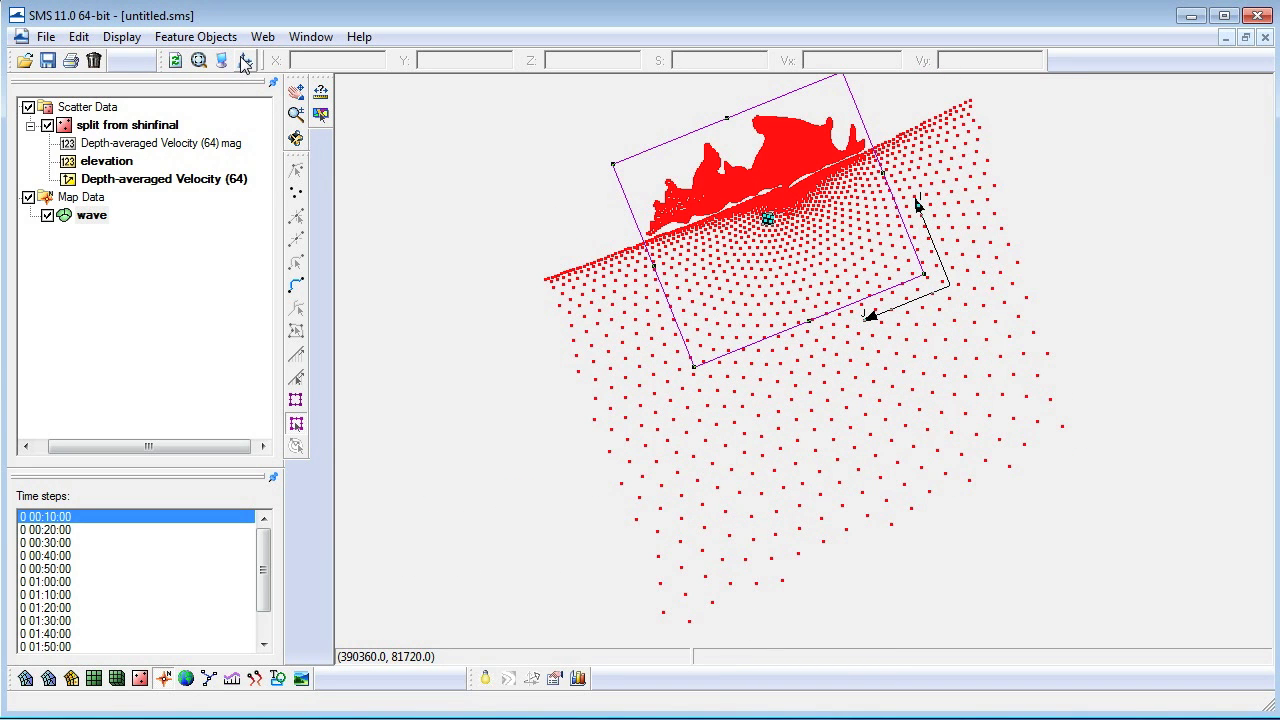
{"action": "left_click", "coordinate": [196, 36]}
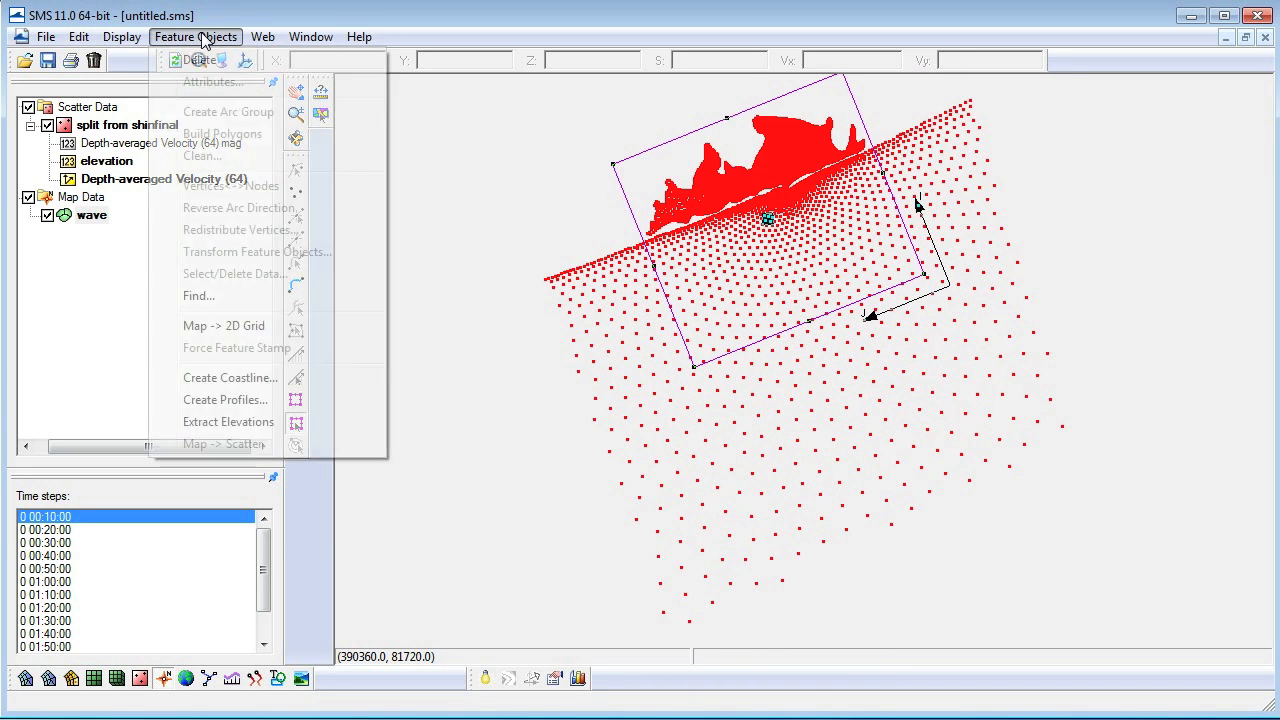
In Map -> 2D Grid, take depth from the elevation scatter set with single extrapolation value -2.0.
{"action": "left_click", "coordinate": [224, 324]}
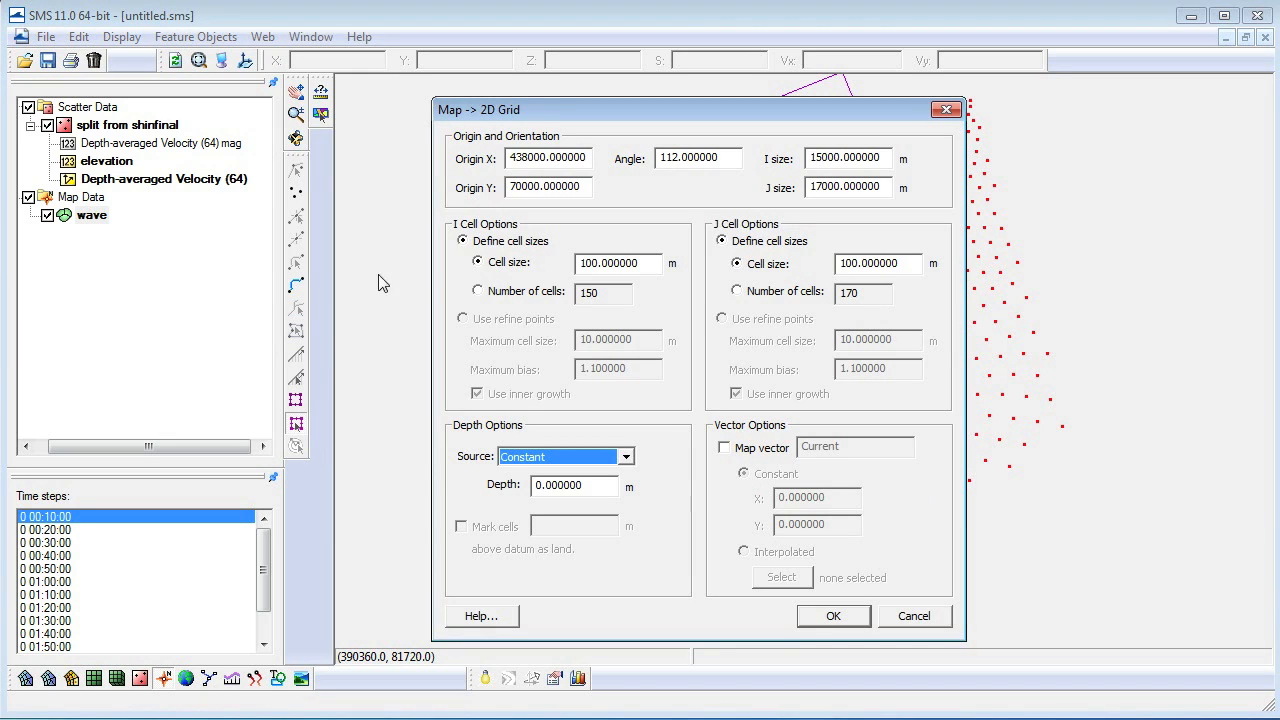
{"action": "left_click", "coordinate": [628, 456]}
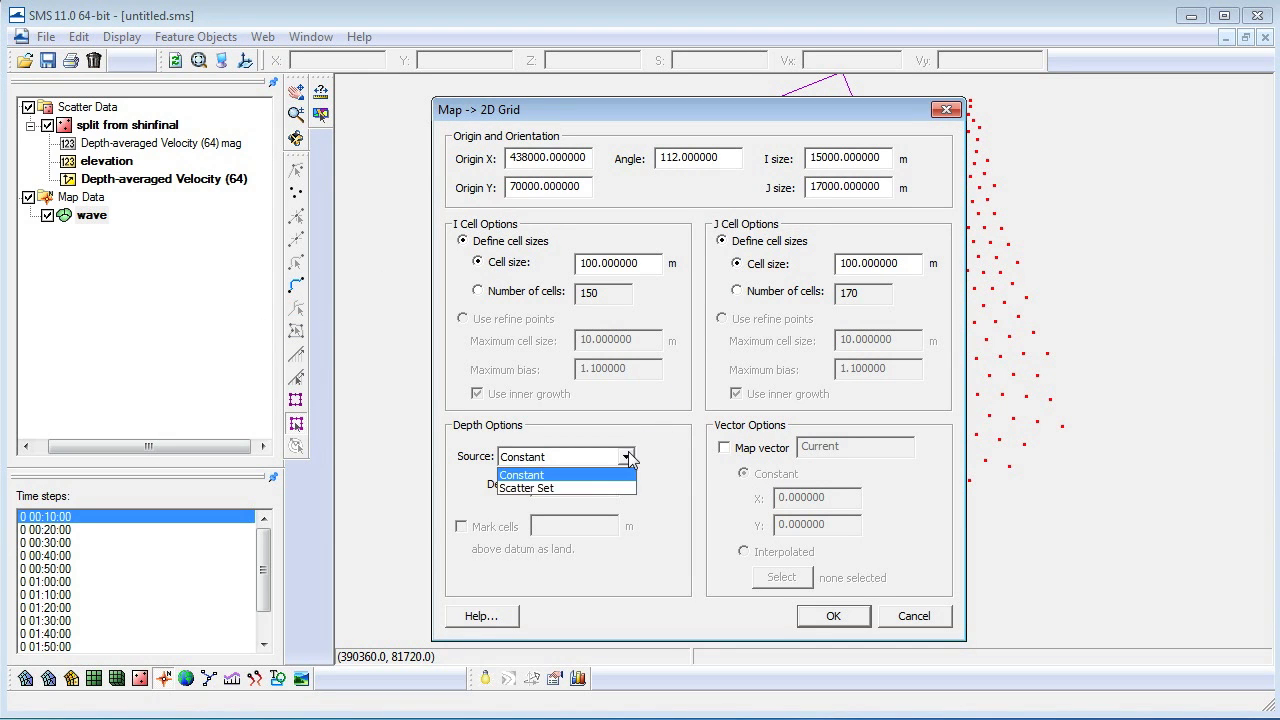
{"action": "left_click", "coordinate": [528, 488]}
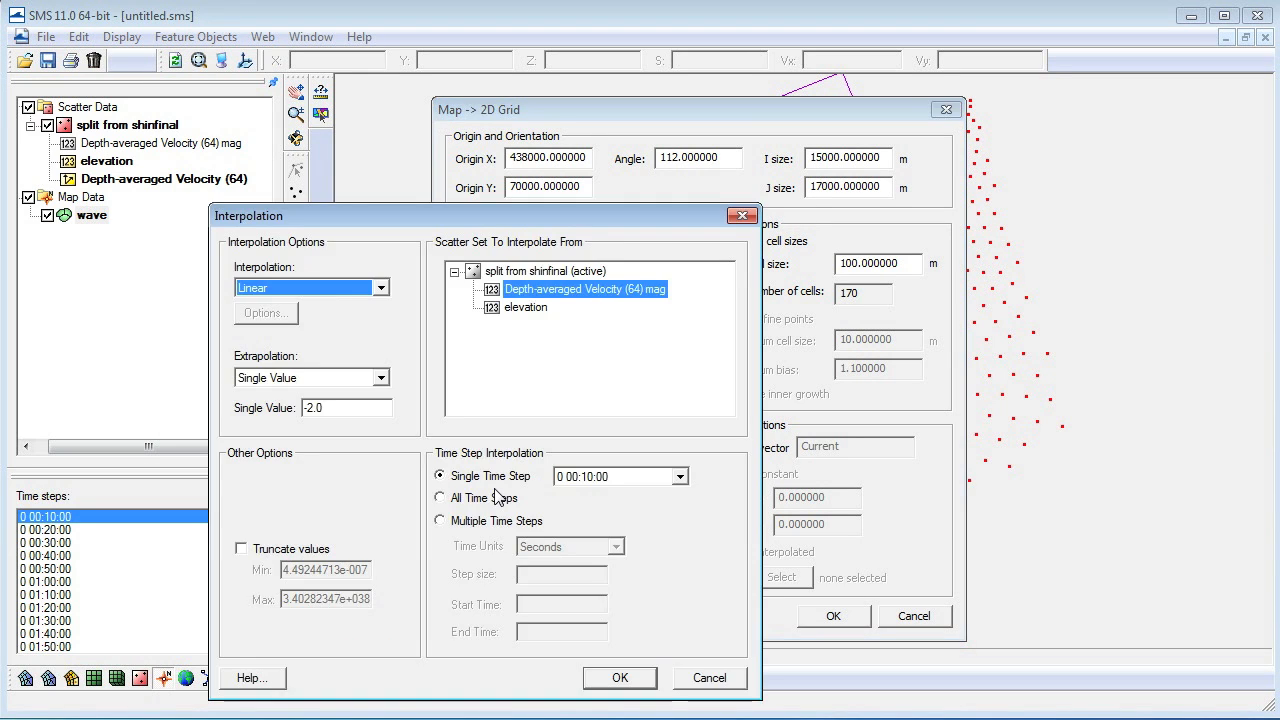
{"action": "left_click", "coordinate": [524, 308]}
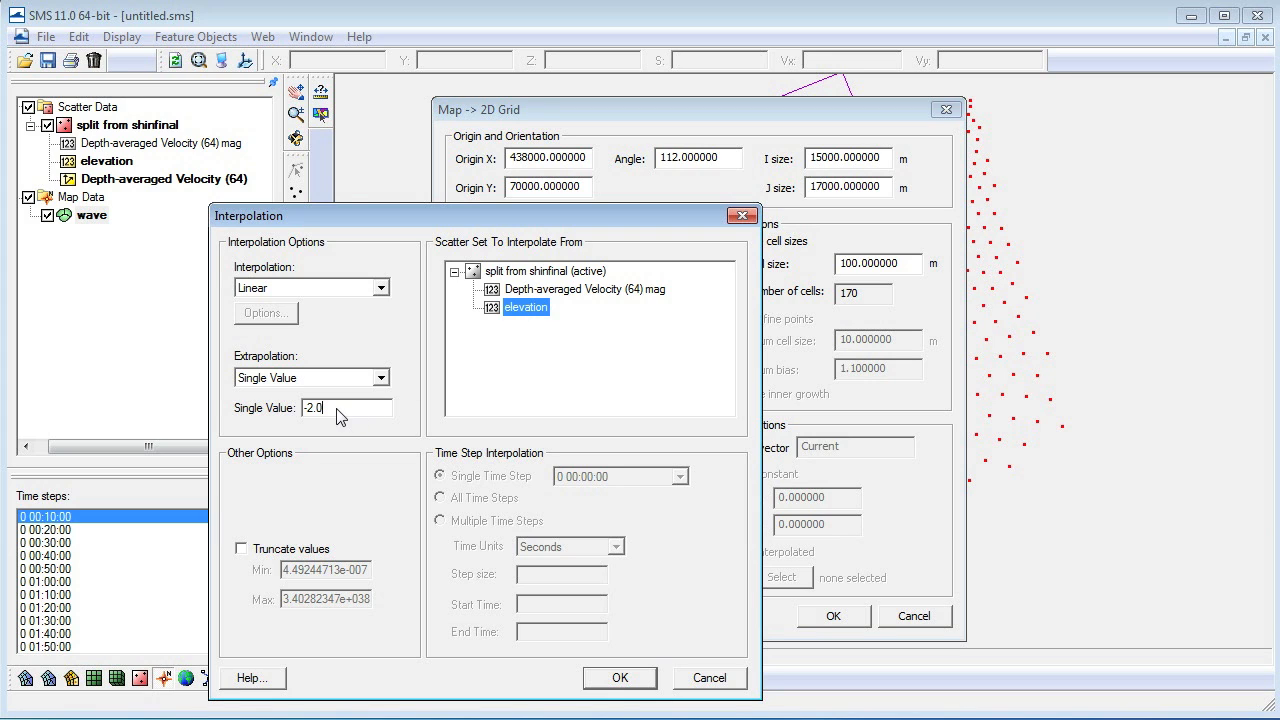
{"action": "triple_click", "coordinate": [344, 408]}
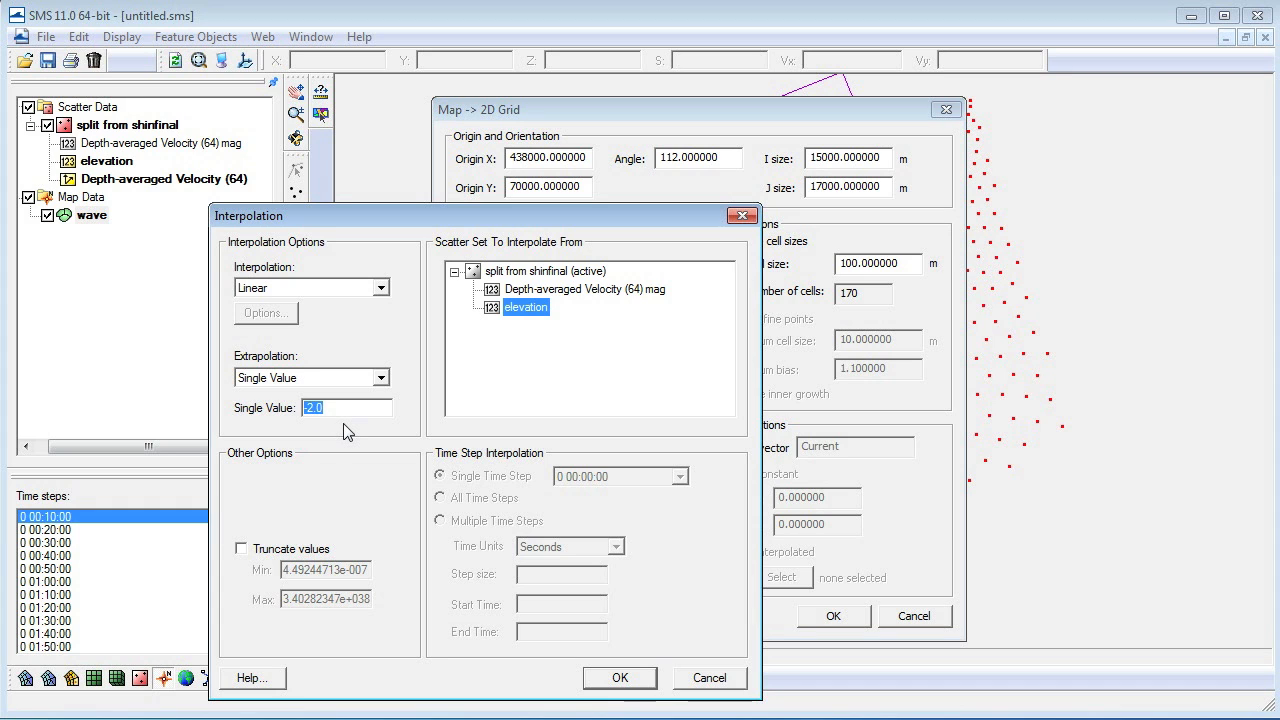
{"action": "left_click", "coordinate": [620, 676]}
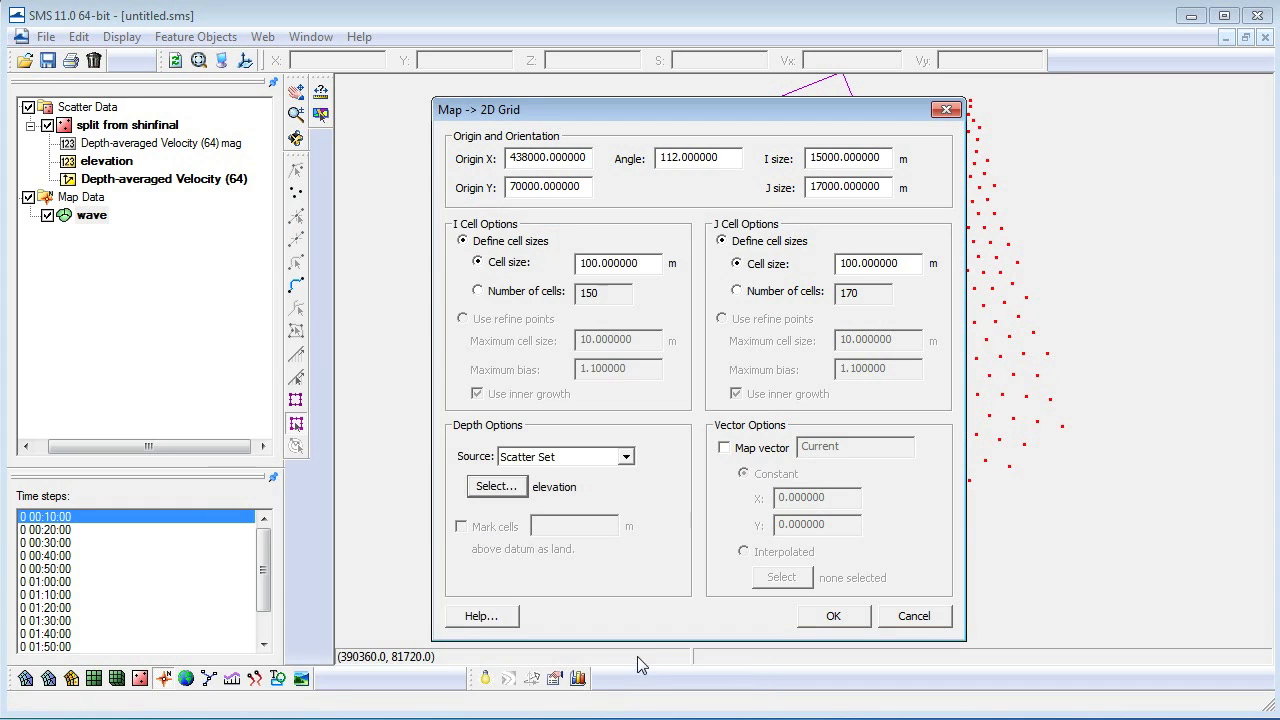
Map currents from Depth-averaged Velocity at time step 0:02:20:00 and create the wave grid.
{"action": "left_click", "coordinate": [724, 448]}
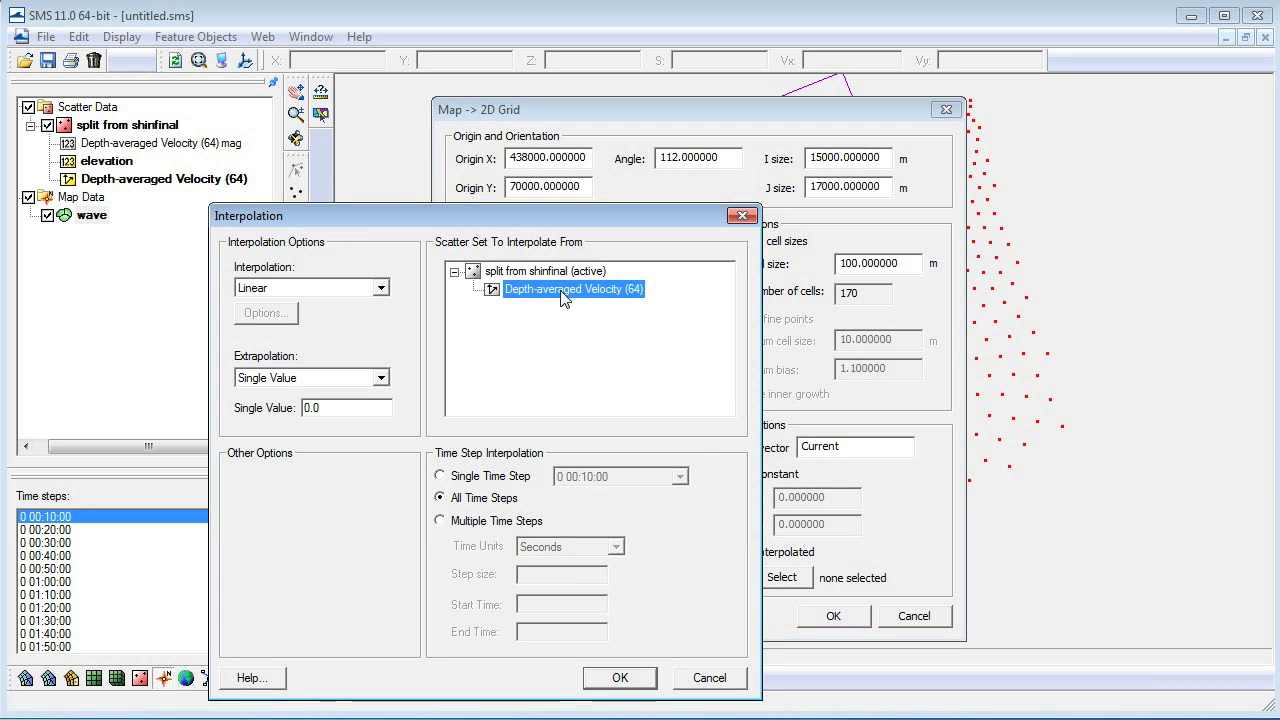
{"action": "left_click", "coordinate": [680, 476]}
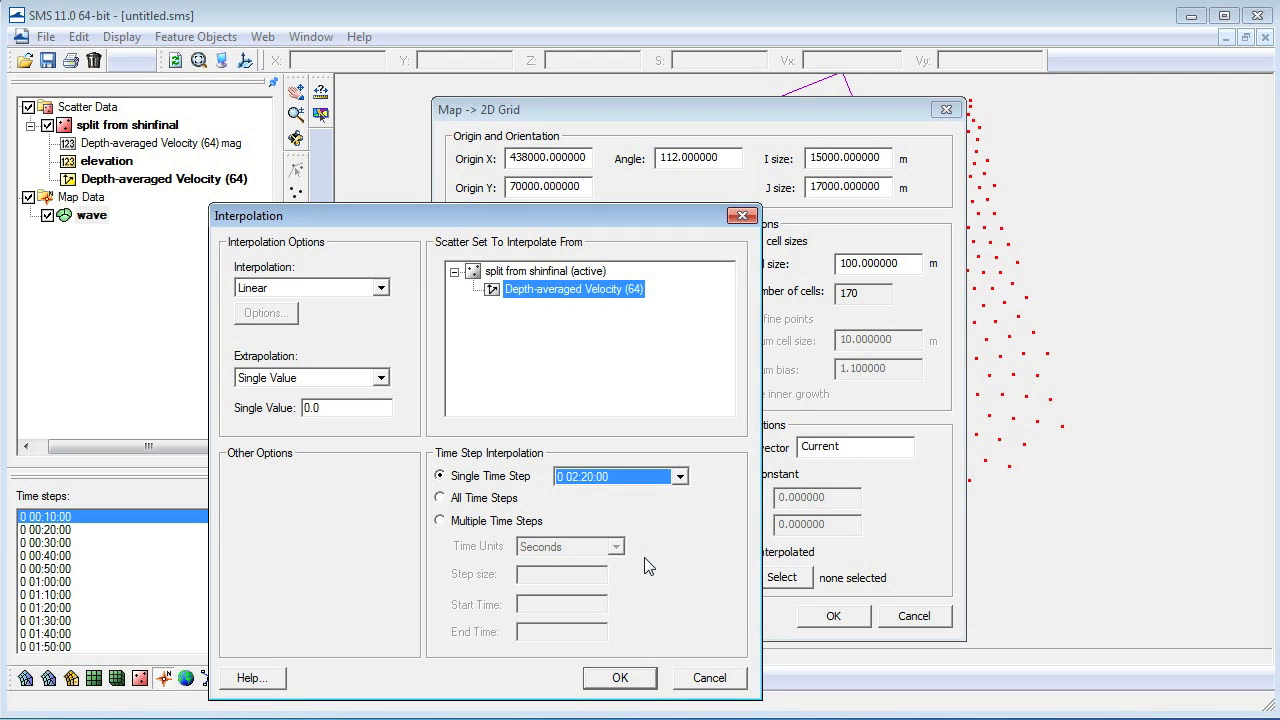
{"action": "mouse_move", "coordinate": [644, 654]}
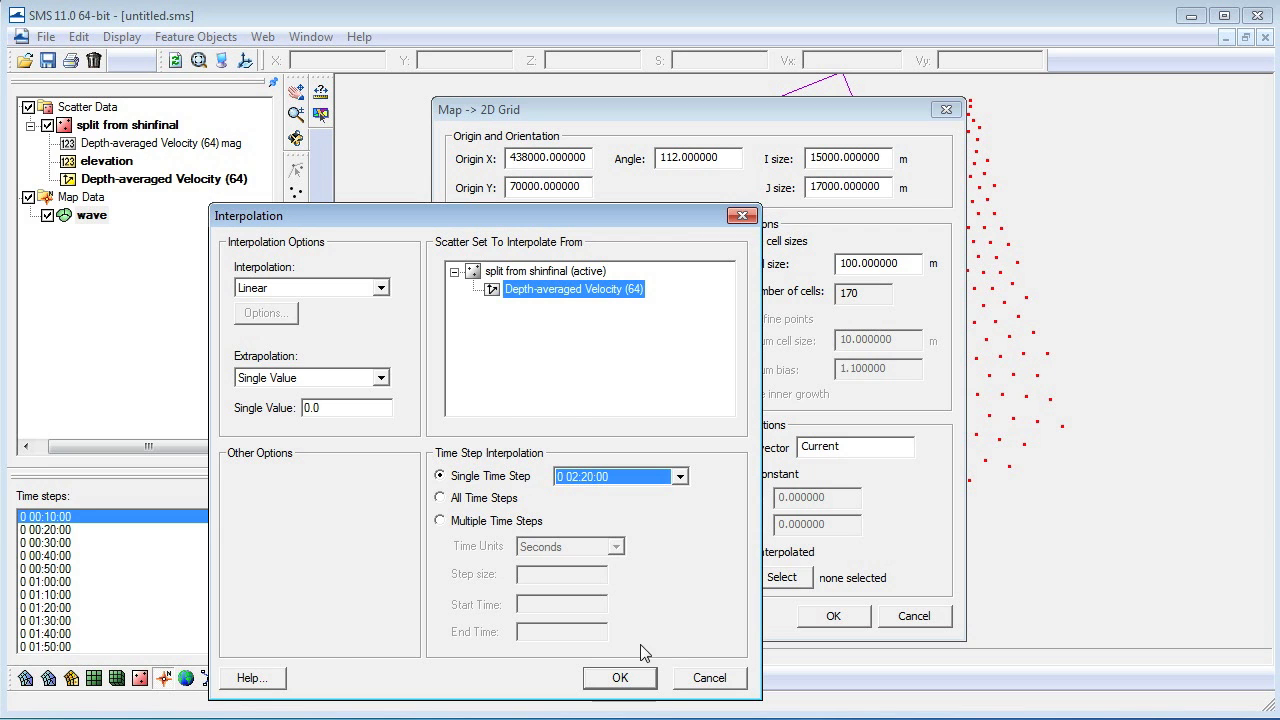
{"action": "left_click", "coordinate": [620, 676]}
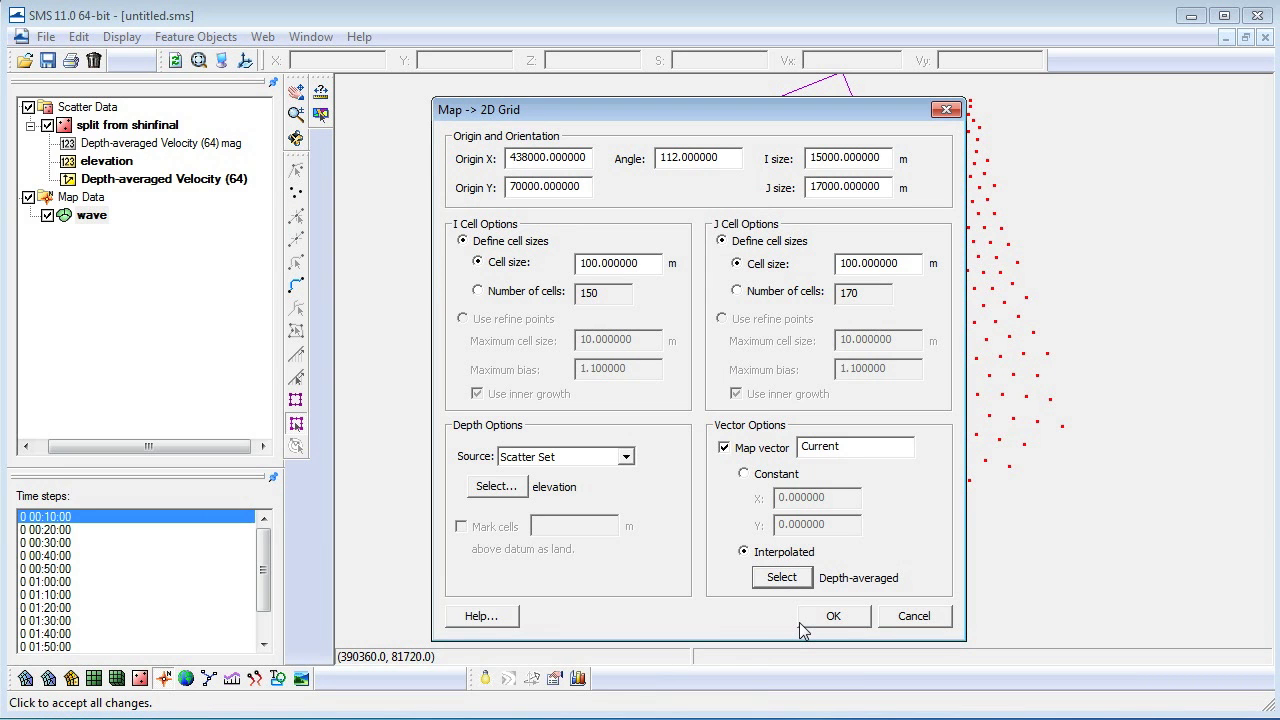
{"action": "left_click", "coordinate": [832, 616]}
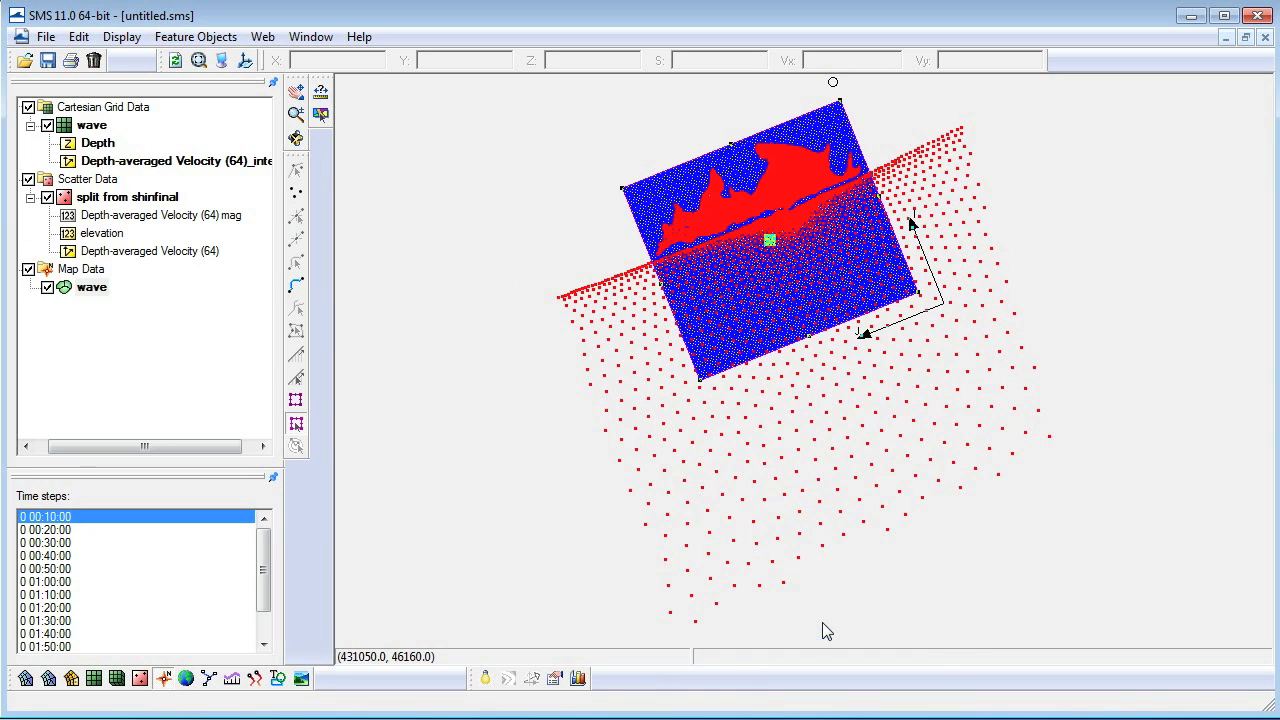
Hide grid cells and show depth as colour-filled contours after reviewing Contours and Vectors settings.
{"action": "left_click", "coordinate": [28, 180]}
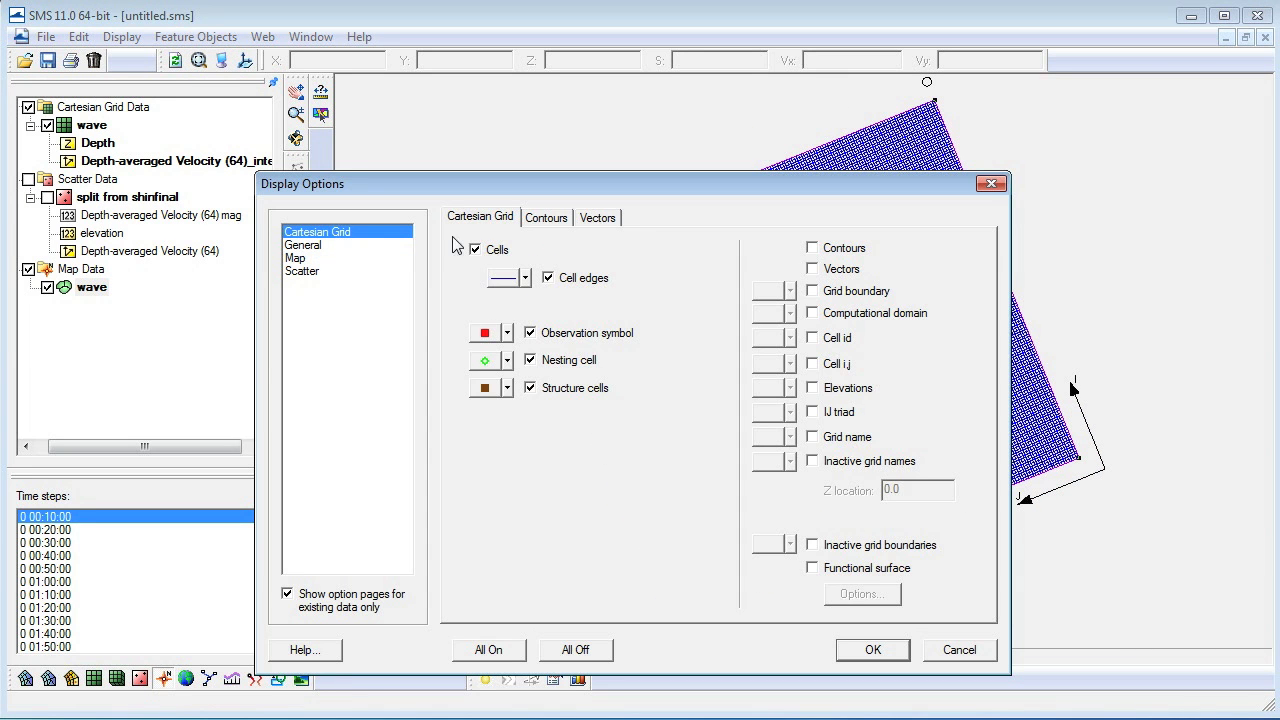
{"action": "left_click", "coordinate": [476, 248]}
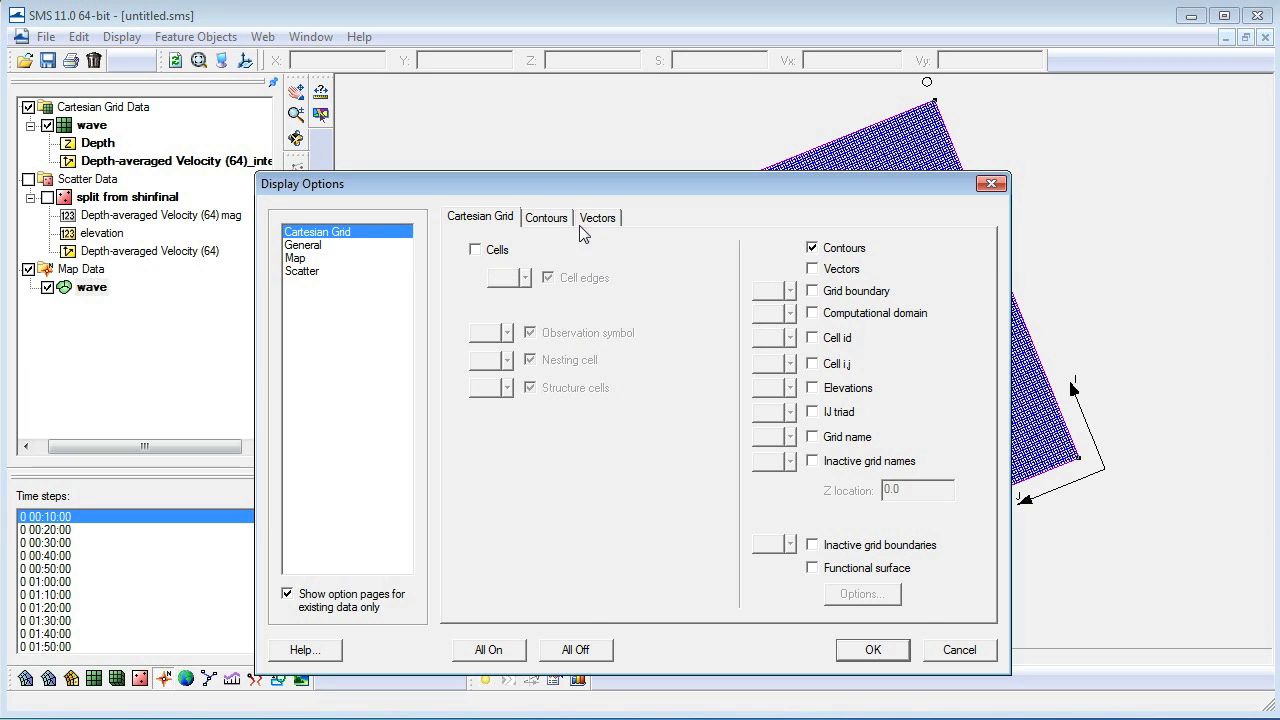
{"action": "left_click", "coordinate": [546, 216]}
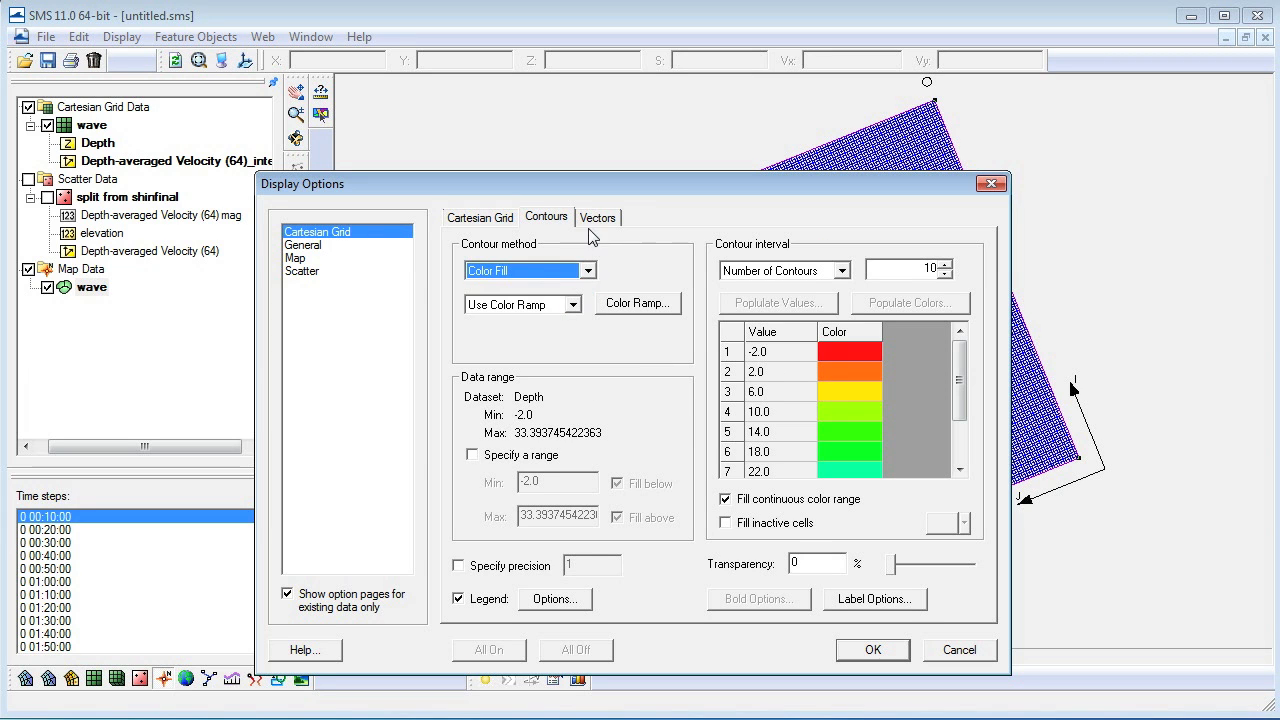
{"action": "left_click", "coordinate": [598, 216]}
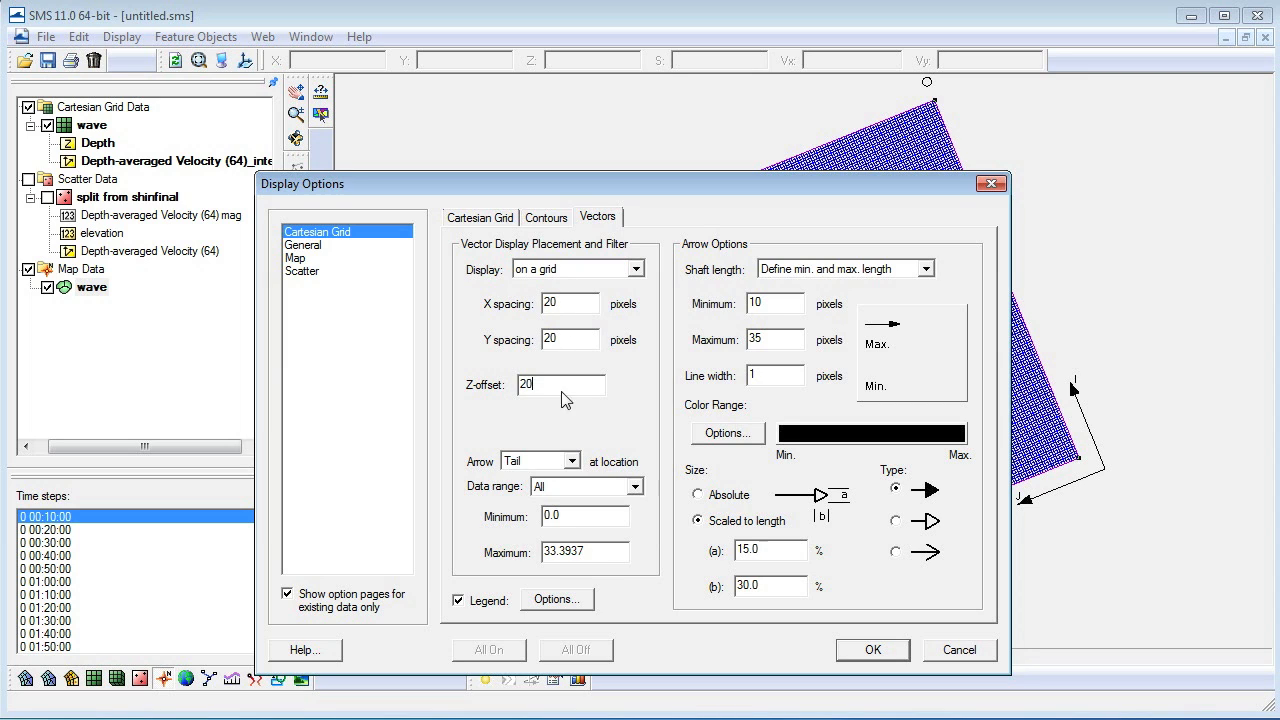
{"action": "left_click", "coordinate": [872, 648]}
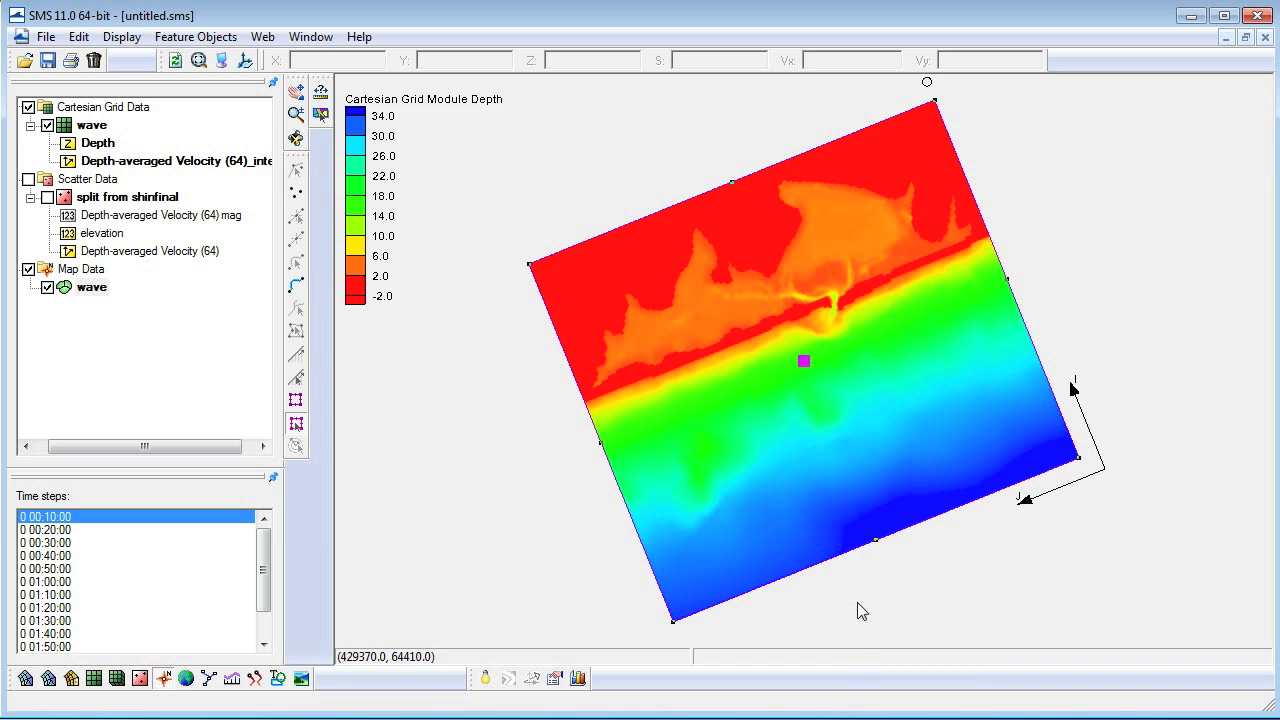
{"action": "mouse_move", "coordinate": [740, 478]}
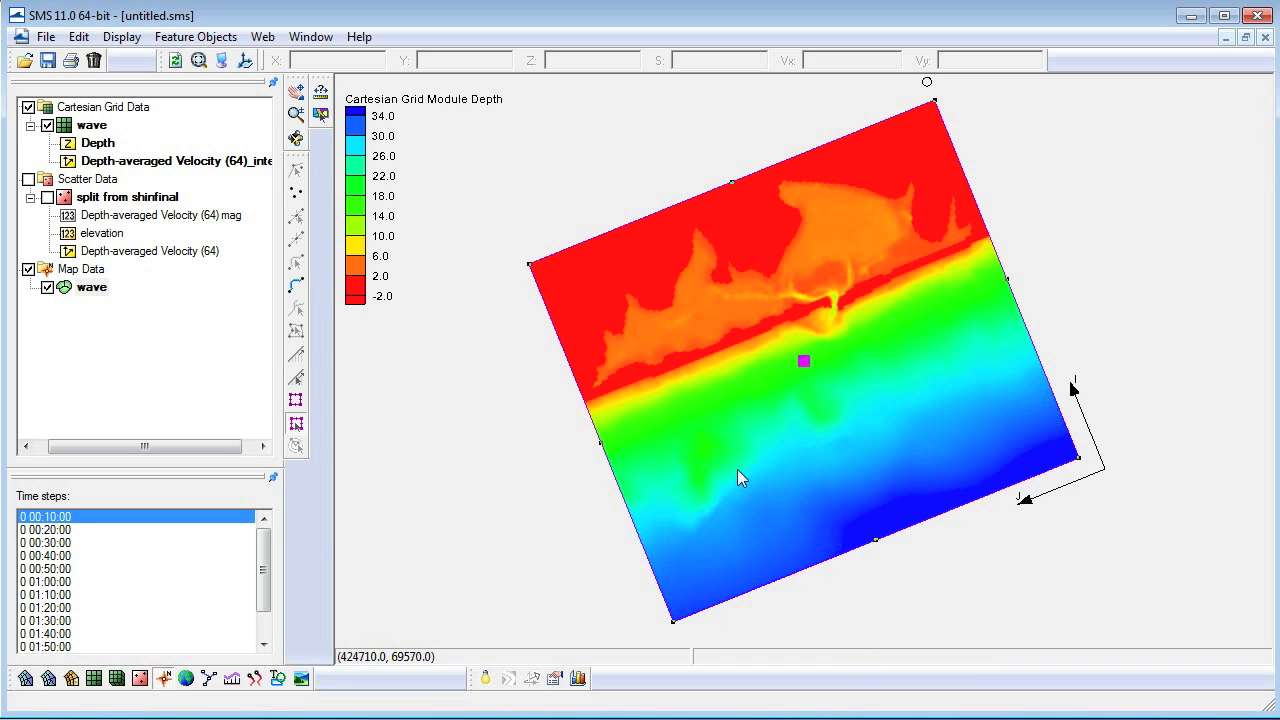
{"action": "mouse_move", "coordinate": [780, 192]}
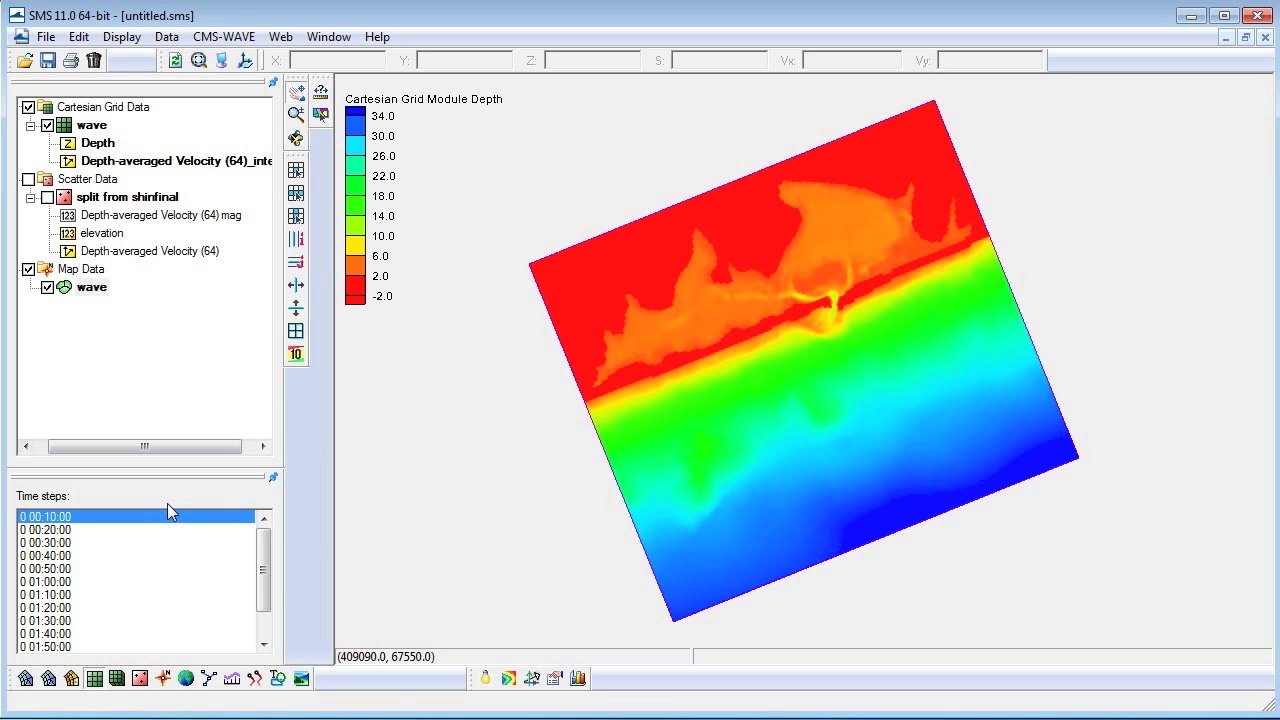
{"action": "mouse_move", "coordinate": [280, 140]}
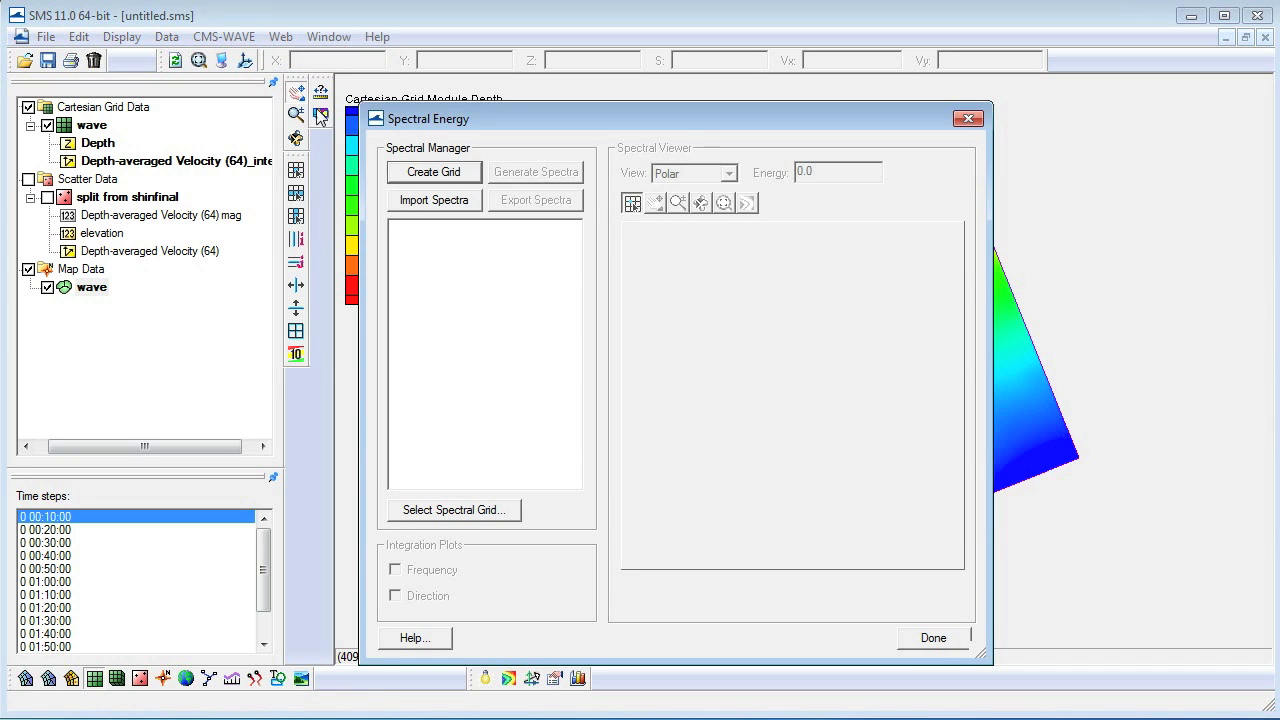
Create the spectral grid with default frequency/angle distribution and generate its TMA spectrum.
{"action": "left_click", "coordinate": [432, 172]}
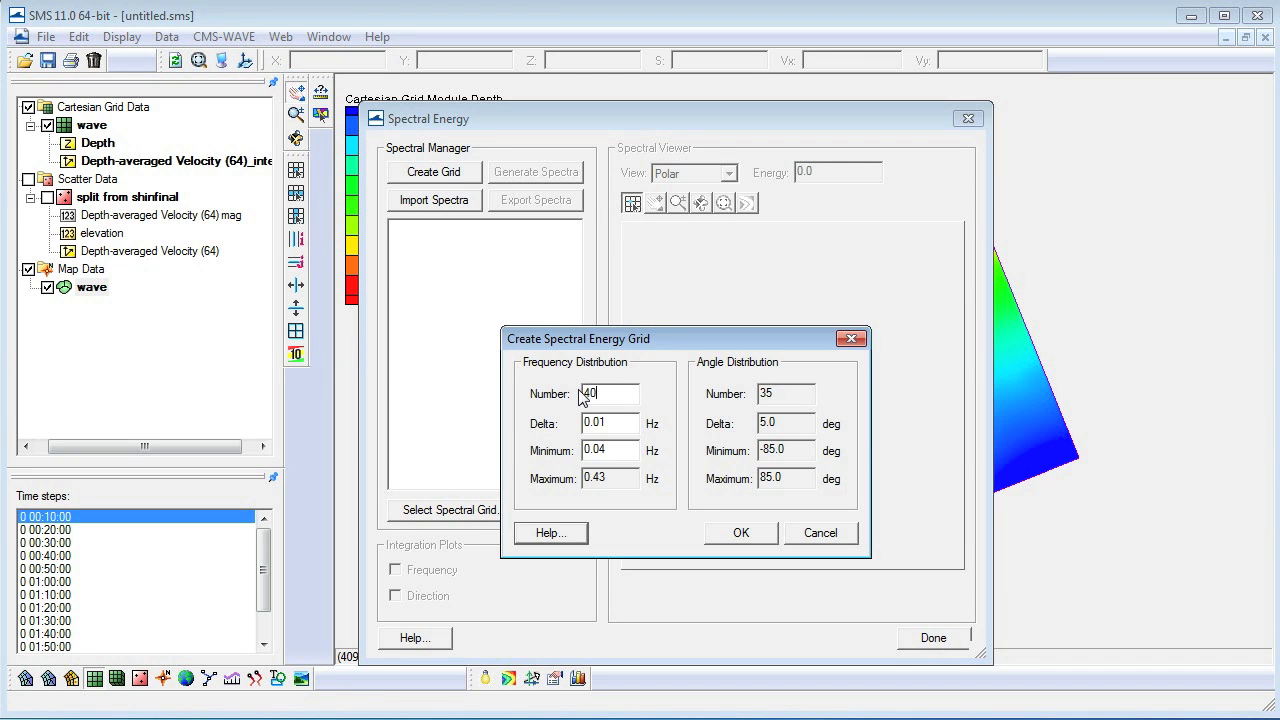
{"action": "left_click", "coordinate": [740, 532]}
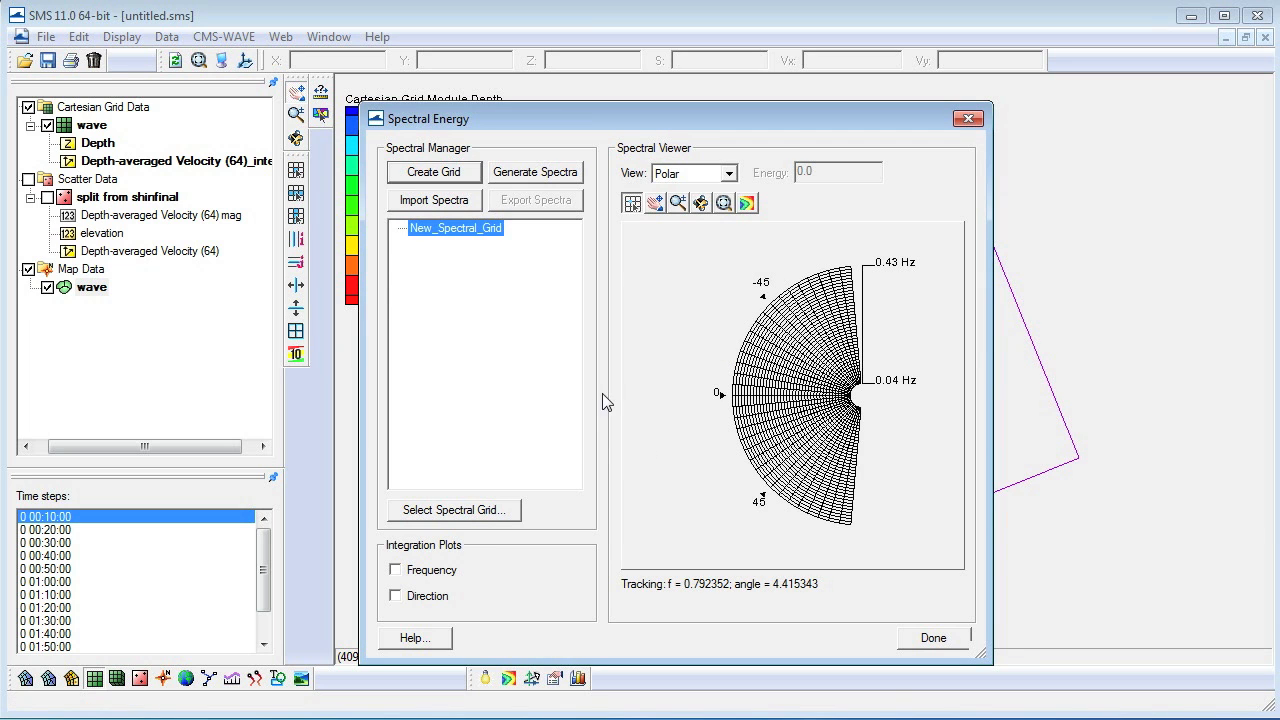
{"action": "left_click", "coordinate": [536, 172]}
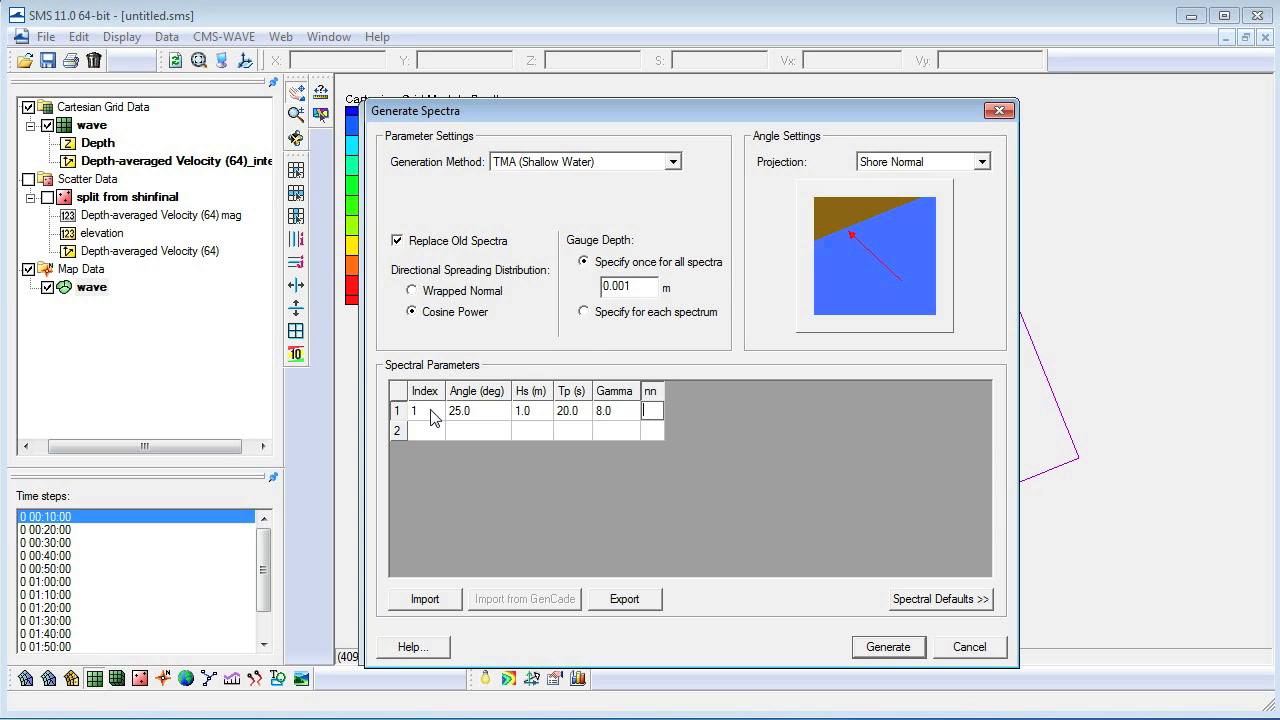
{"action": "left_click", "coordinate": [888, 646]}
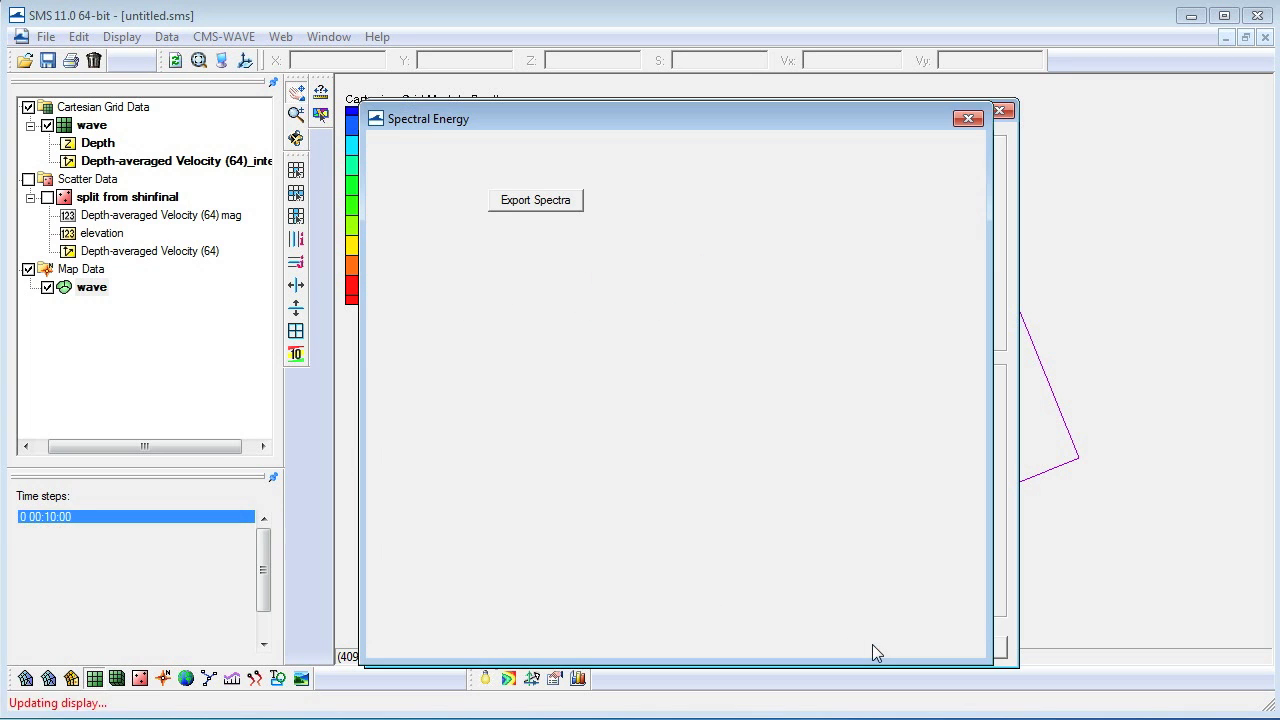
{"action": "left_click", "coordinate": [536, 200]}
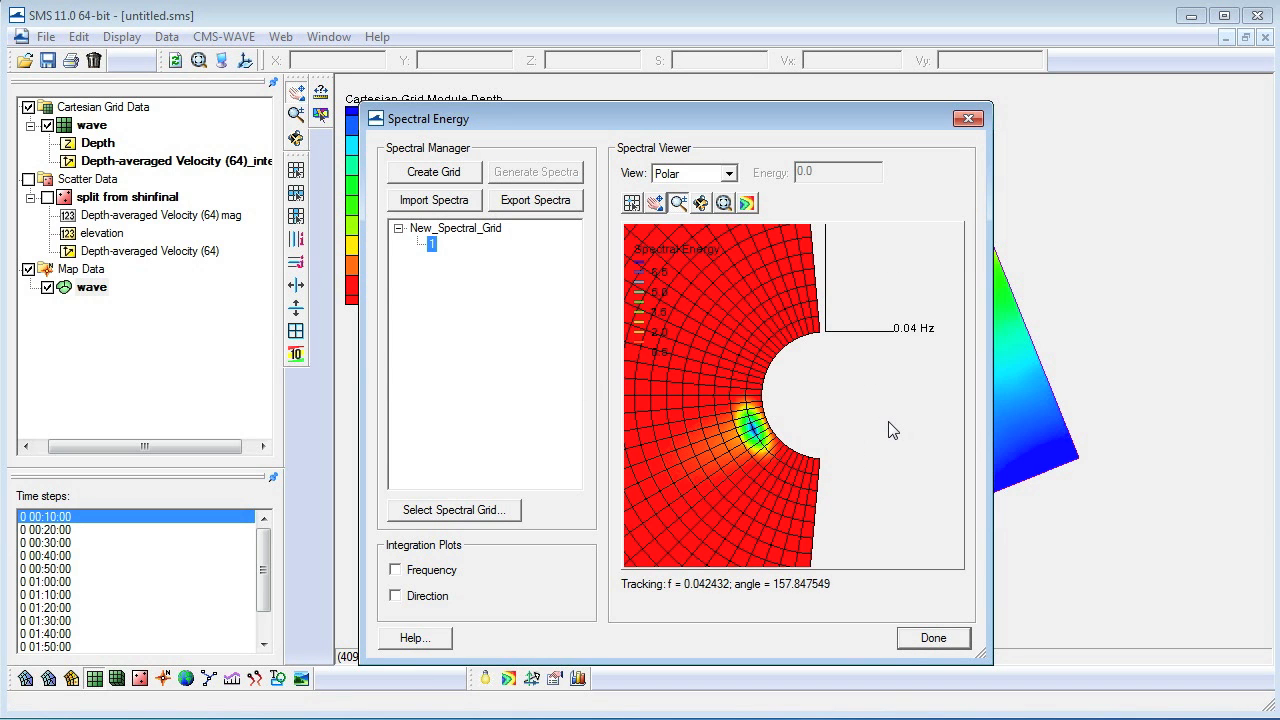
{"action": "mouse_move", "coordinate": [896, 450]}
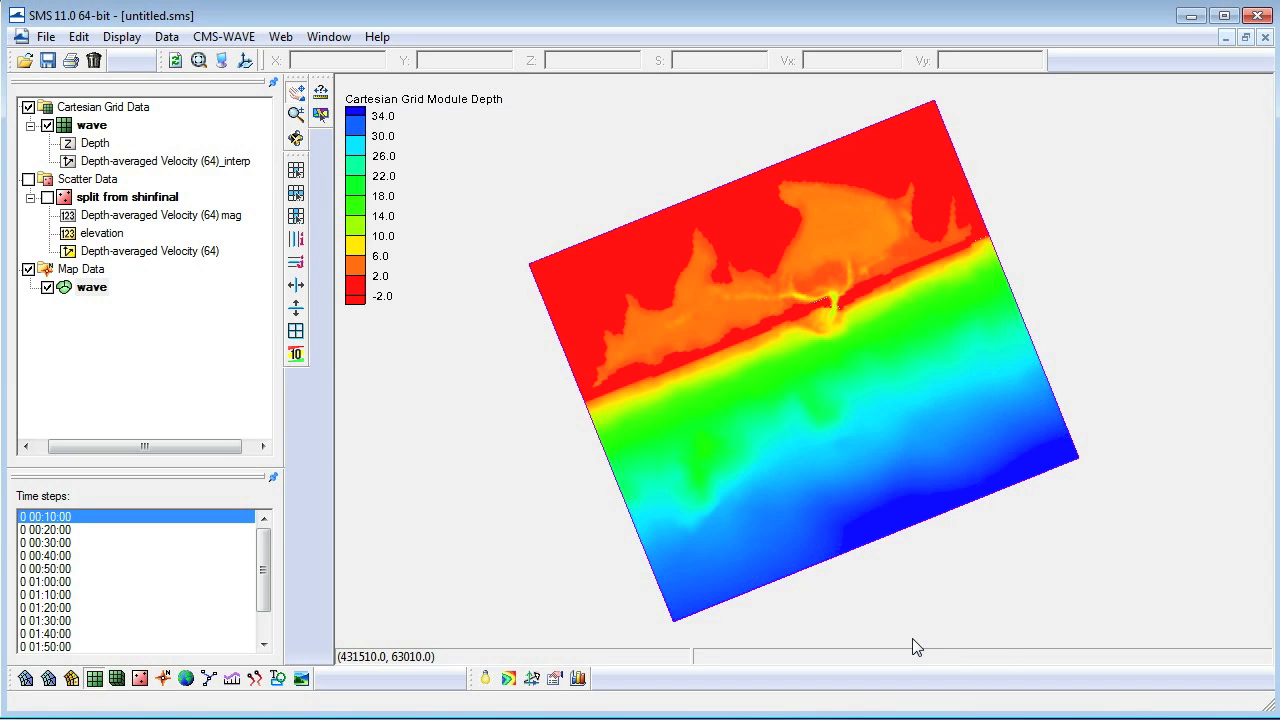
In CMS-WAVE Model Control, set wave source to Spectra only, accept the spectral parameters and settings.
{"action": "left_click", "coordinate": [224, 36]}
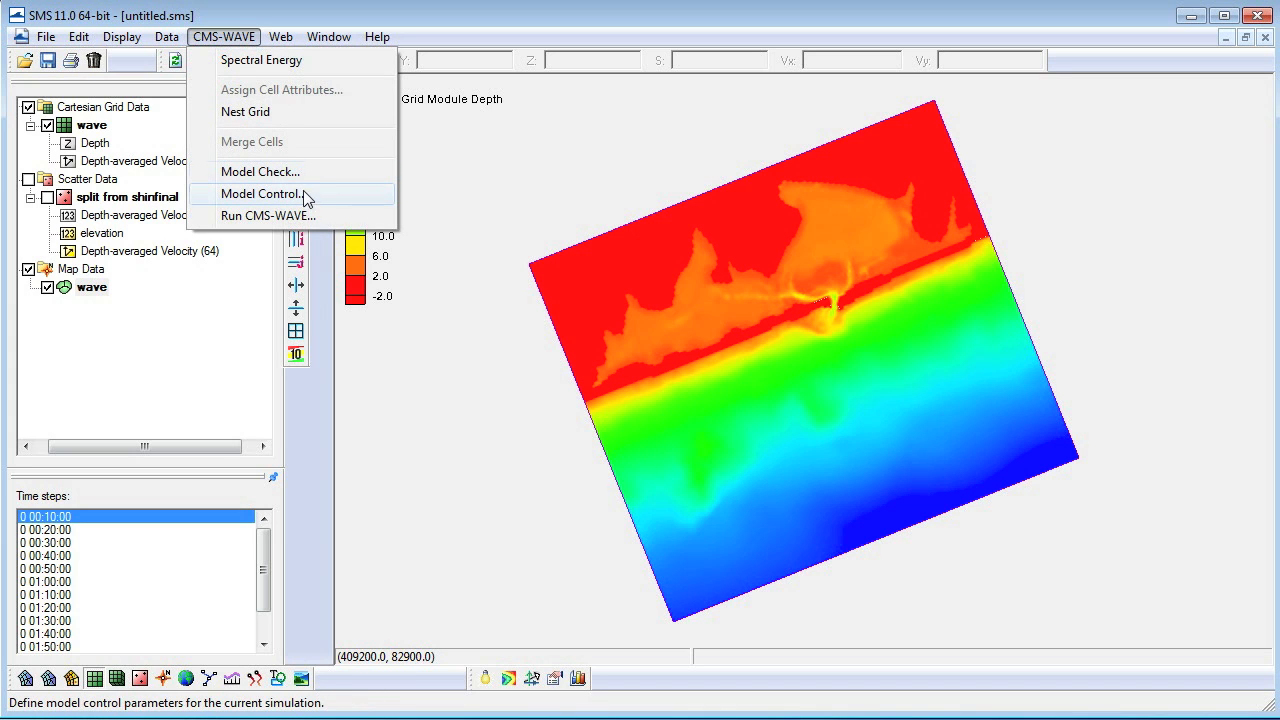
{"action": "left_click", "coordinate": [264, 192]}
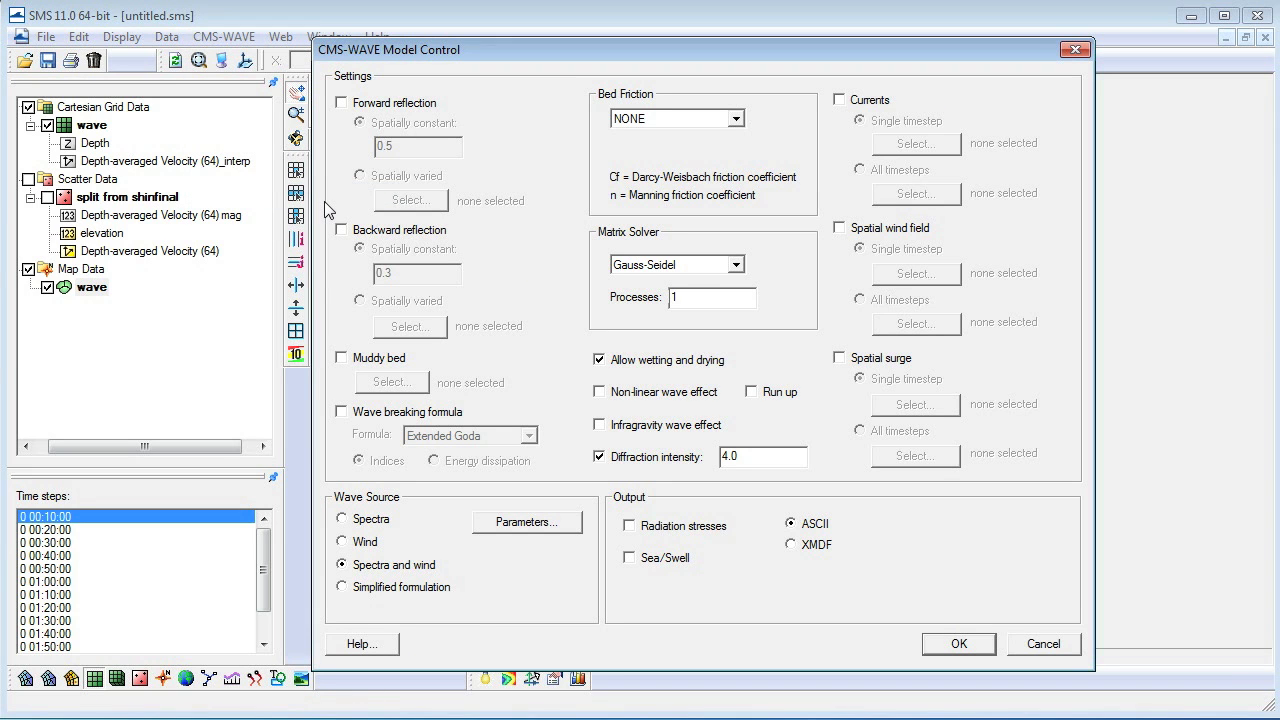
{"action": "mouse_move", "coordinate": [376, 516]}
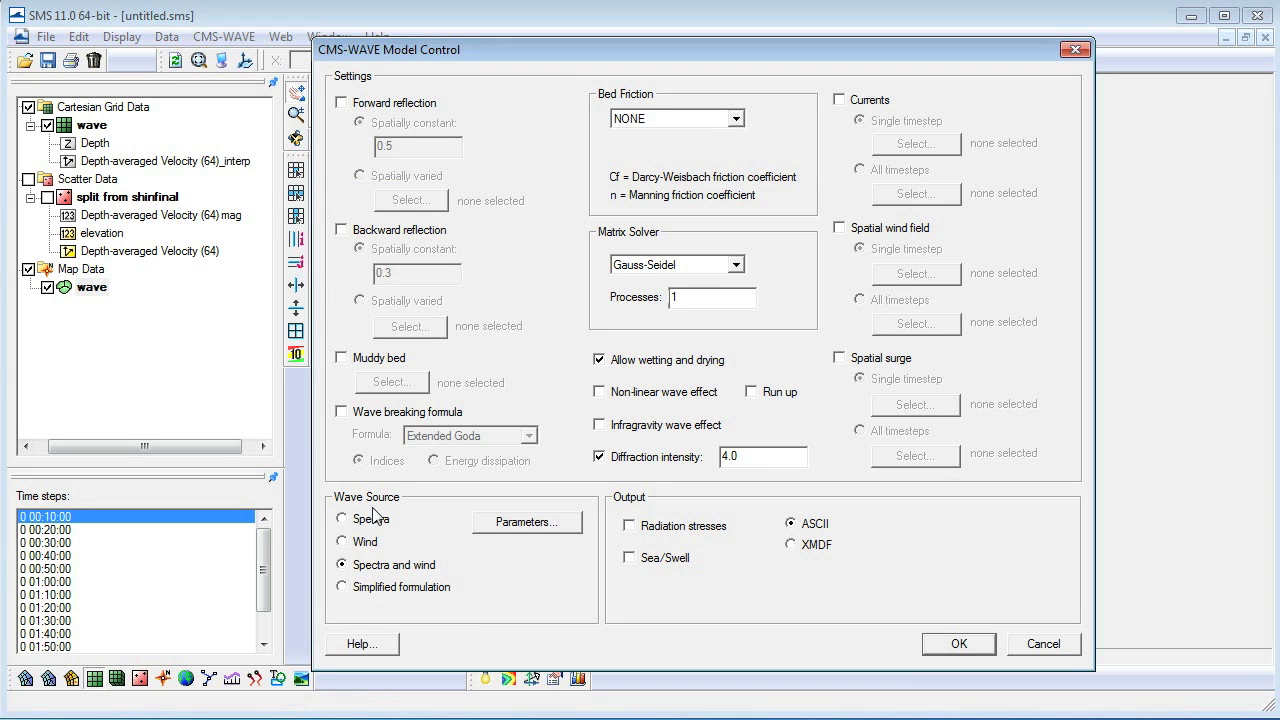
{"action": "left_click", "coordinate": [340, 518]}
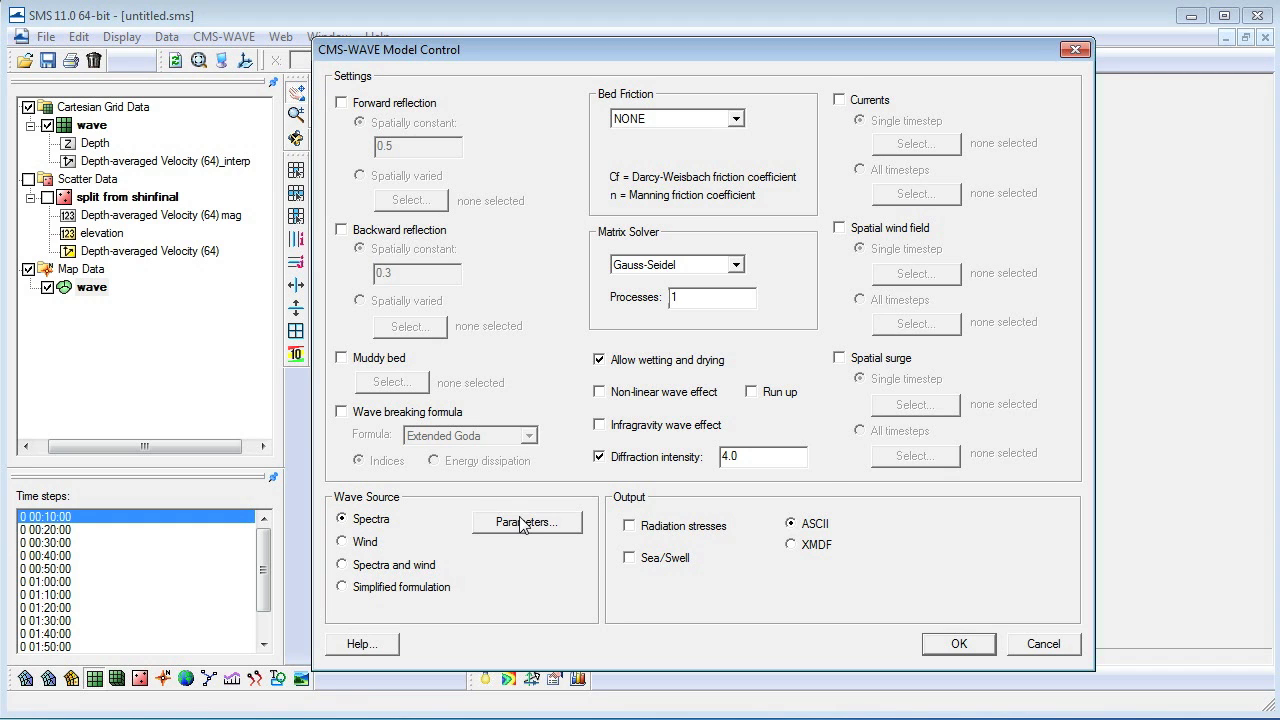
{"action": "left_click", "coordinate": [528, 522]}
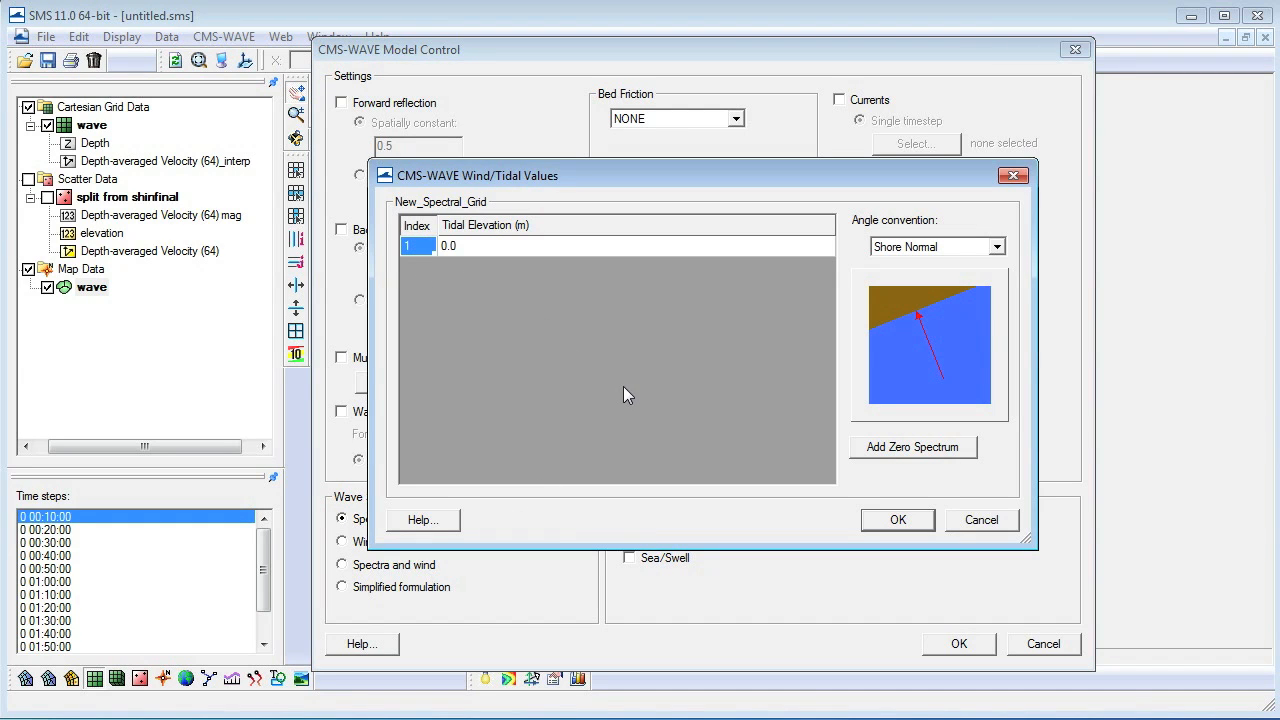
{"action": "left_click", "coordinate": [896, 520]}
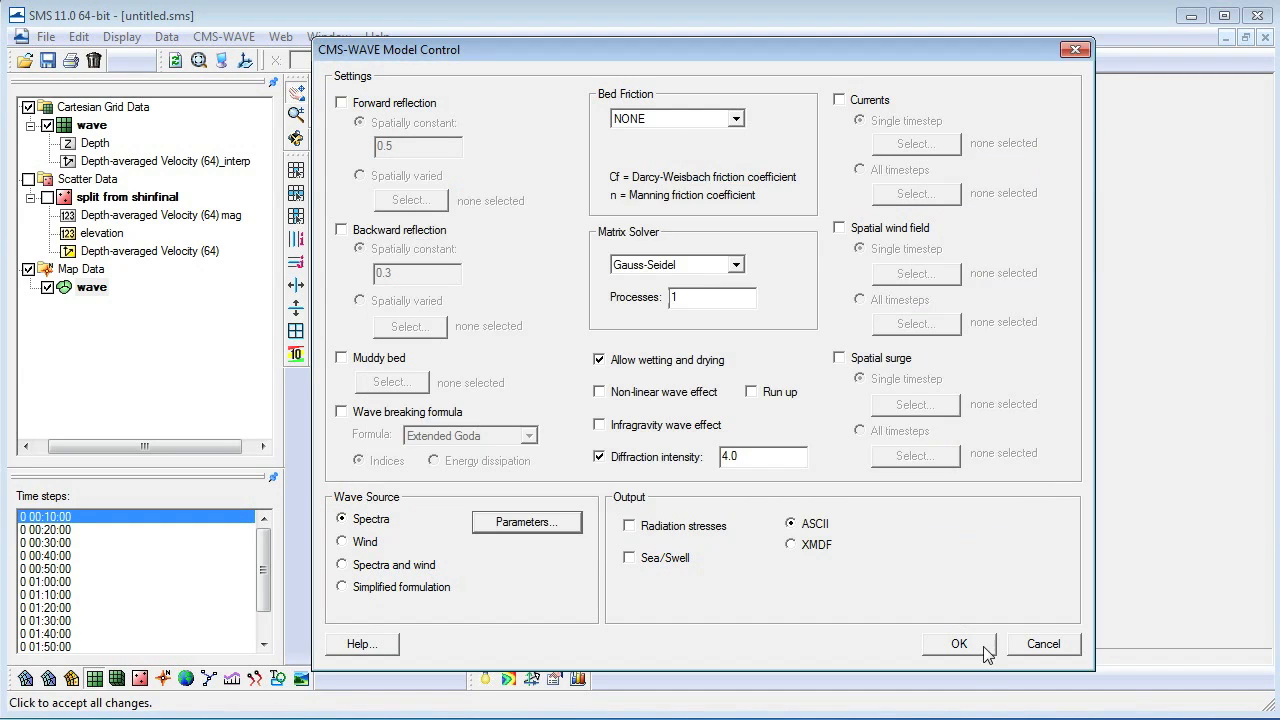
{"action": "left_click", "coordinate": [958, 644]}
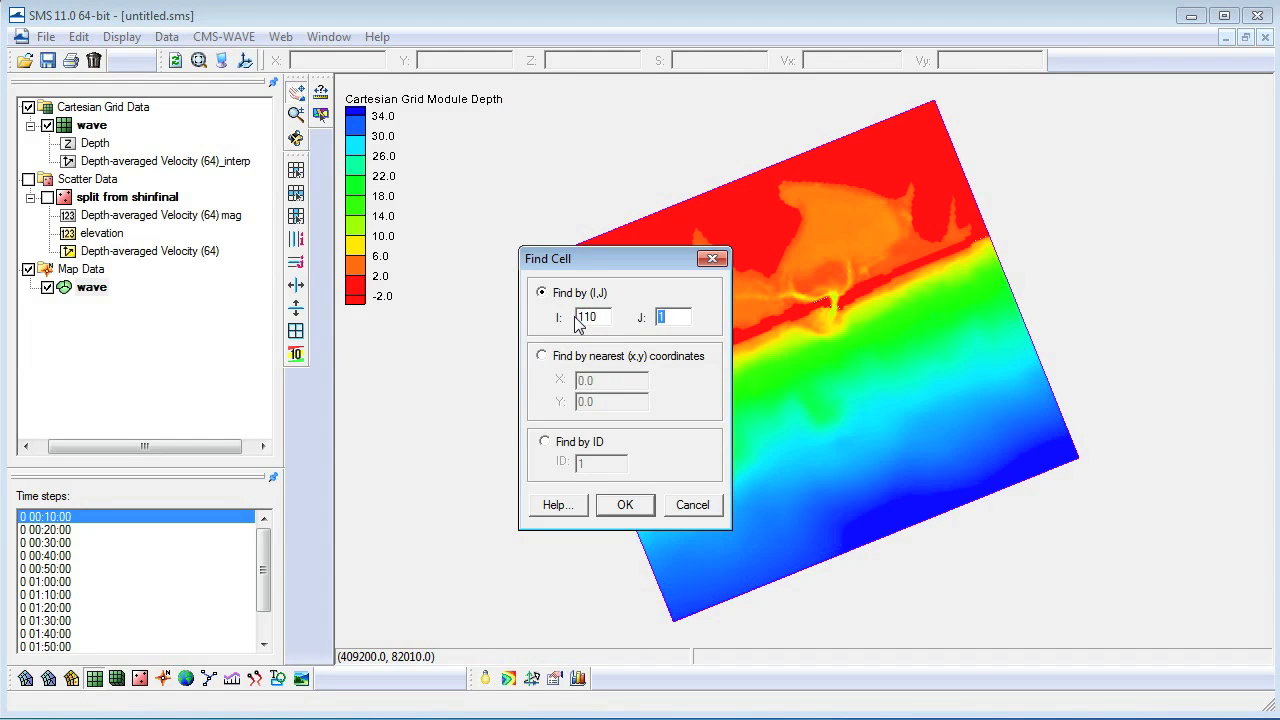
Locate grid cells (110,60), (92,66) and (50,70) and assign them as monitoring stations.
{"action": "left_click", "coordinate": [624, 504]}
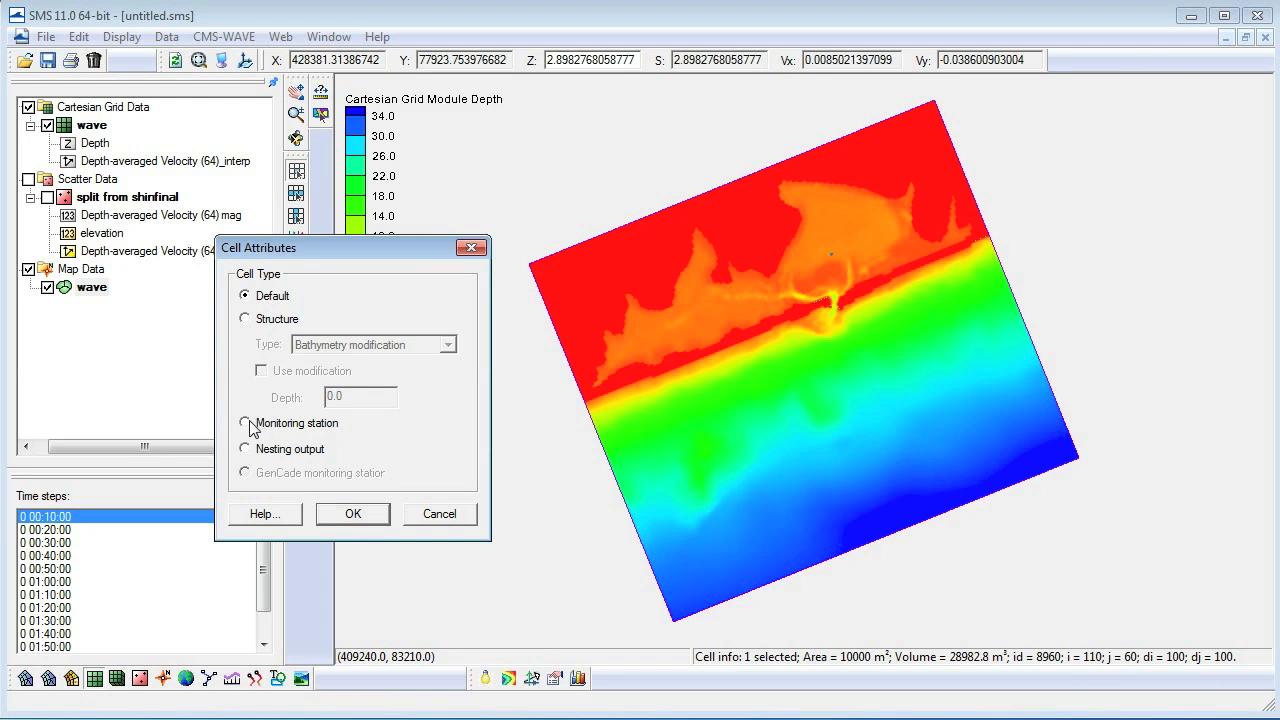
{"action": "left_click", "coordinate": [224, 36]}
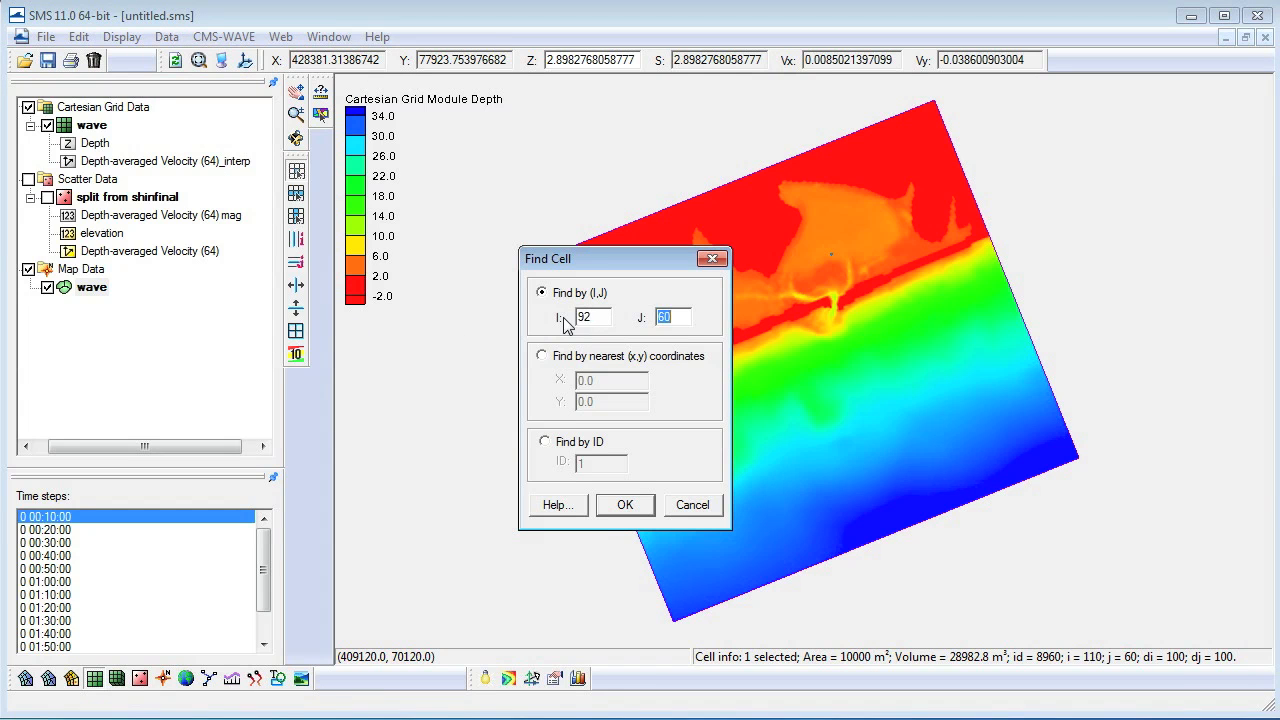
{"action": "left_click", "coordinate": [624, 504]}
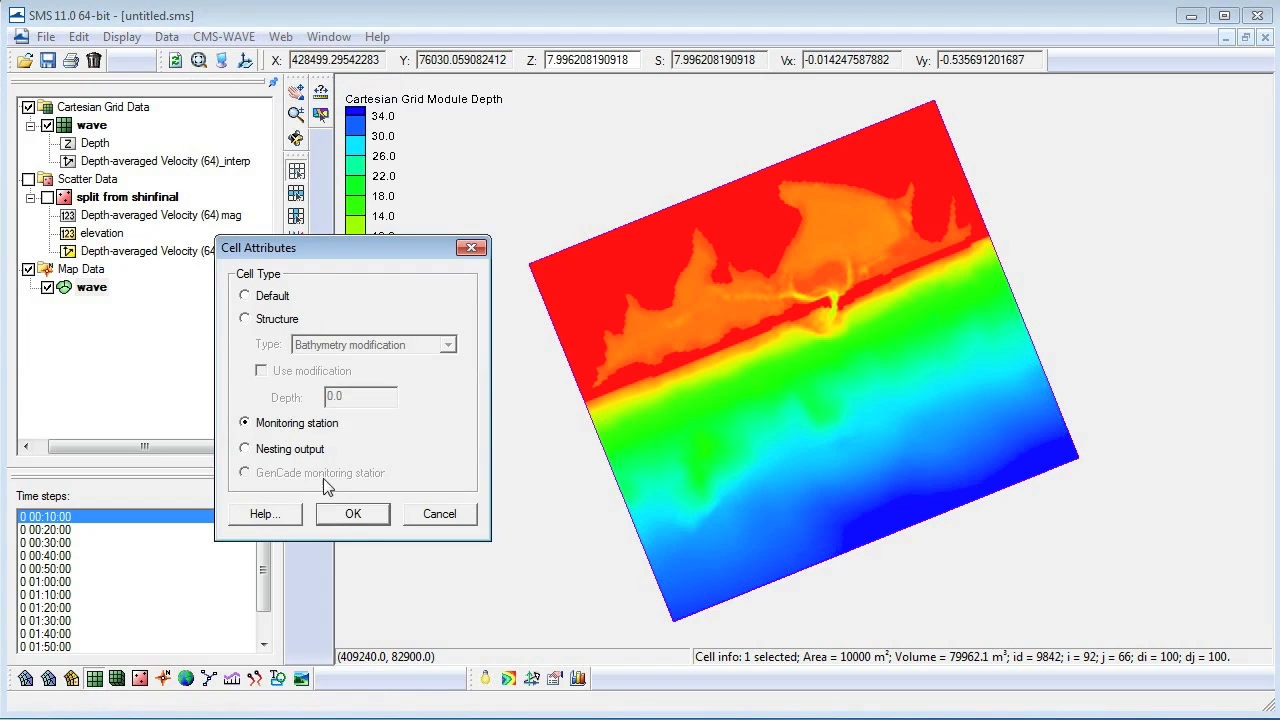
{"action": "left_click", "coordinate": [166, 36]}
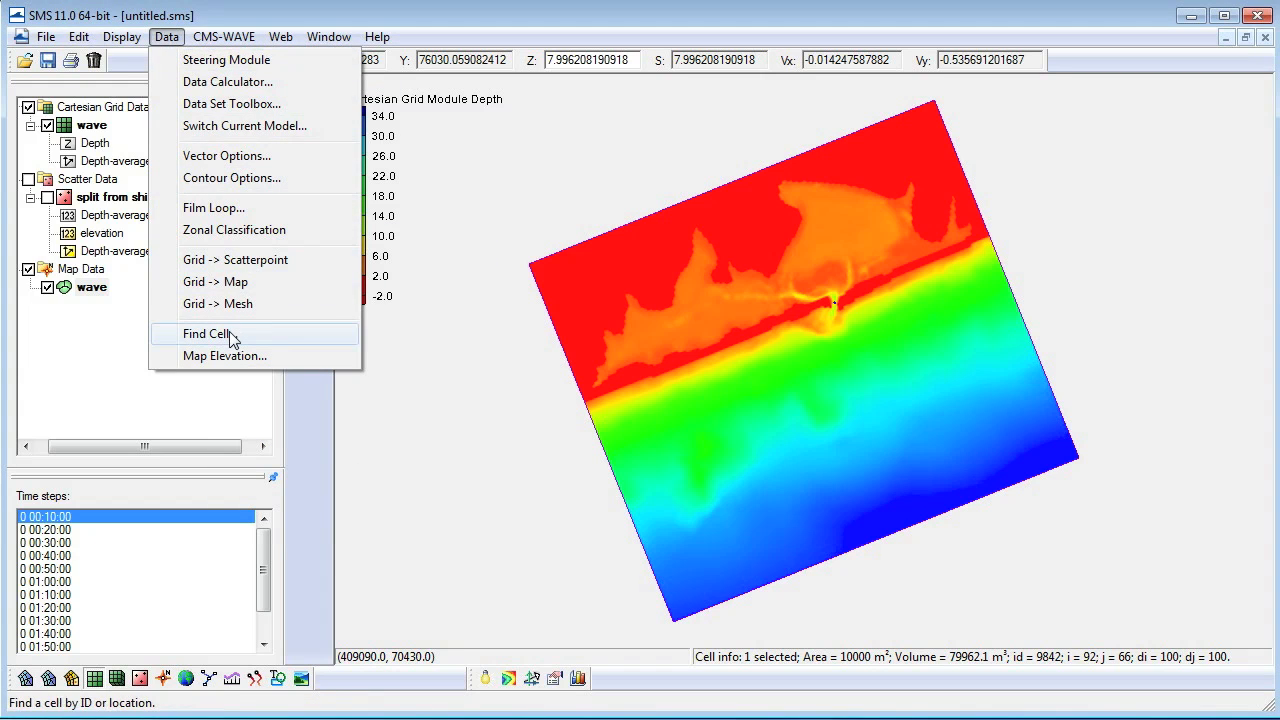
{"action": "left_click", "coordinate": [206, 332]}
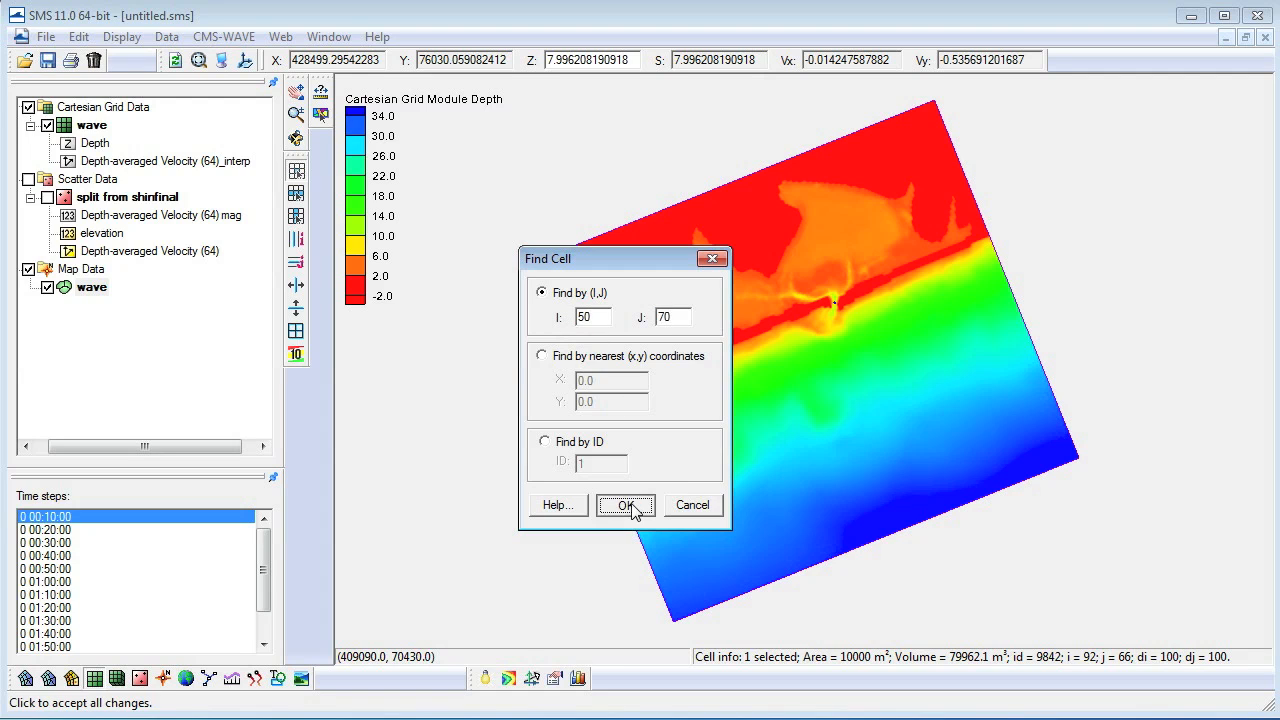
{"action": "left_click", "coordinate": [626, 504]}
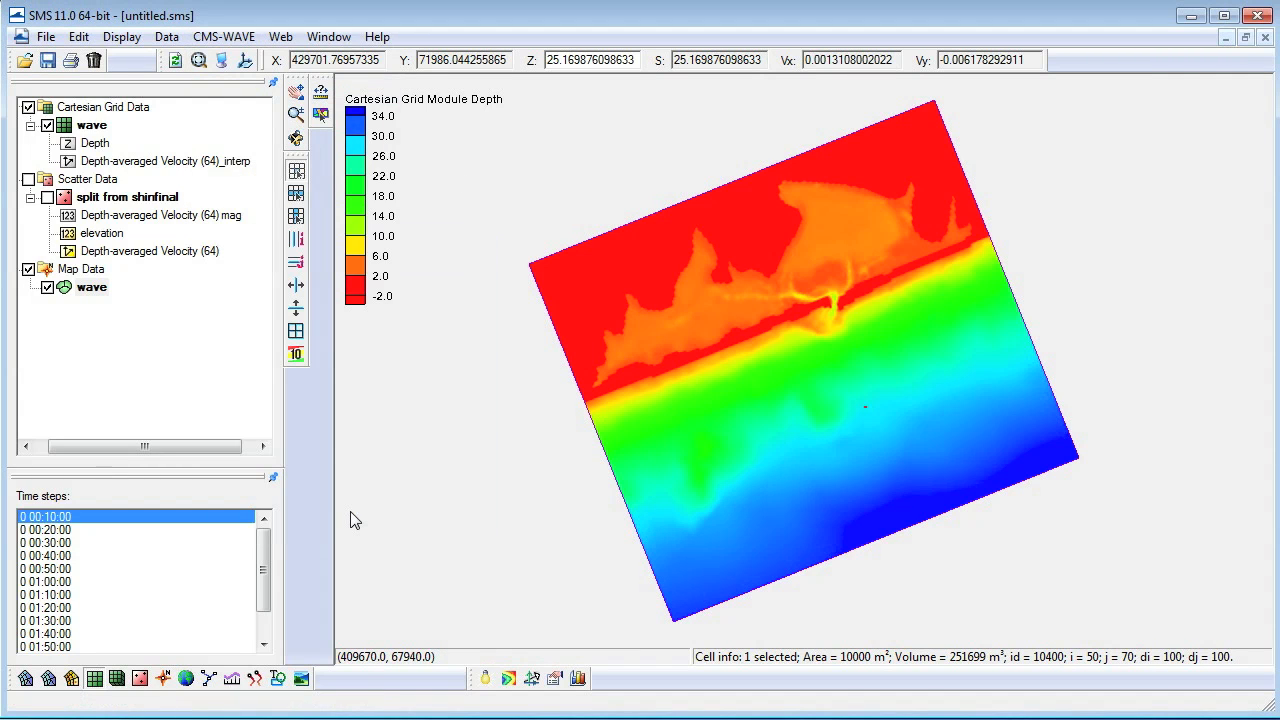
Save the project under the new name shin1.sms.
{"action": "left_click", "coordinate": [46, 36]}
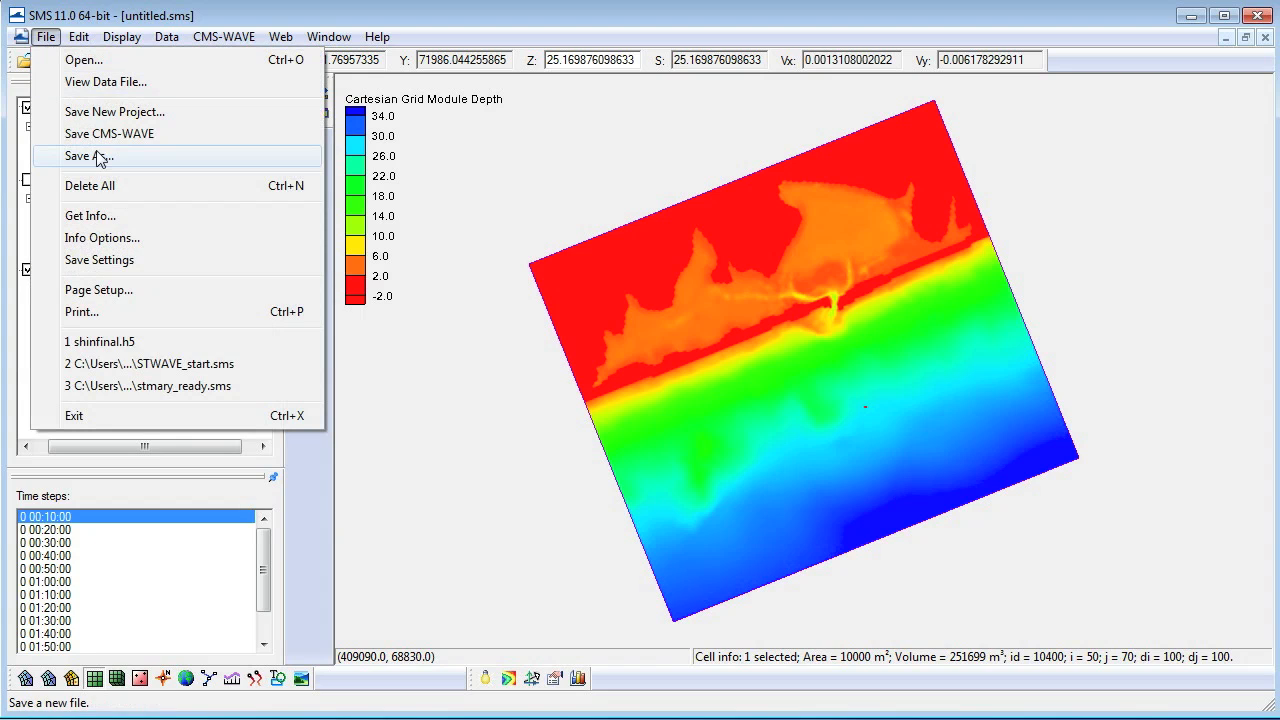
{"action": "left_click", "coordinate": [86, 156]}
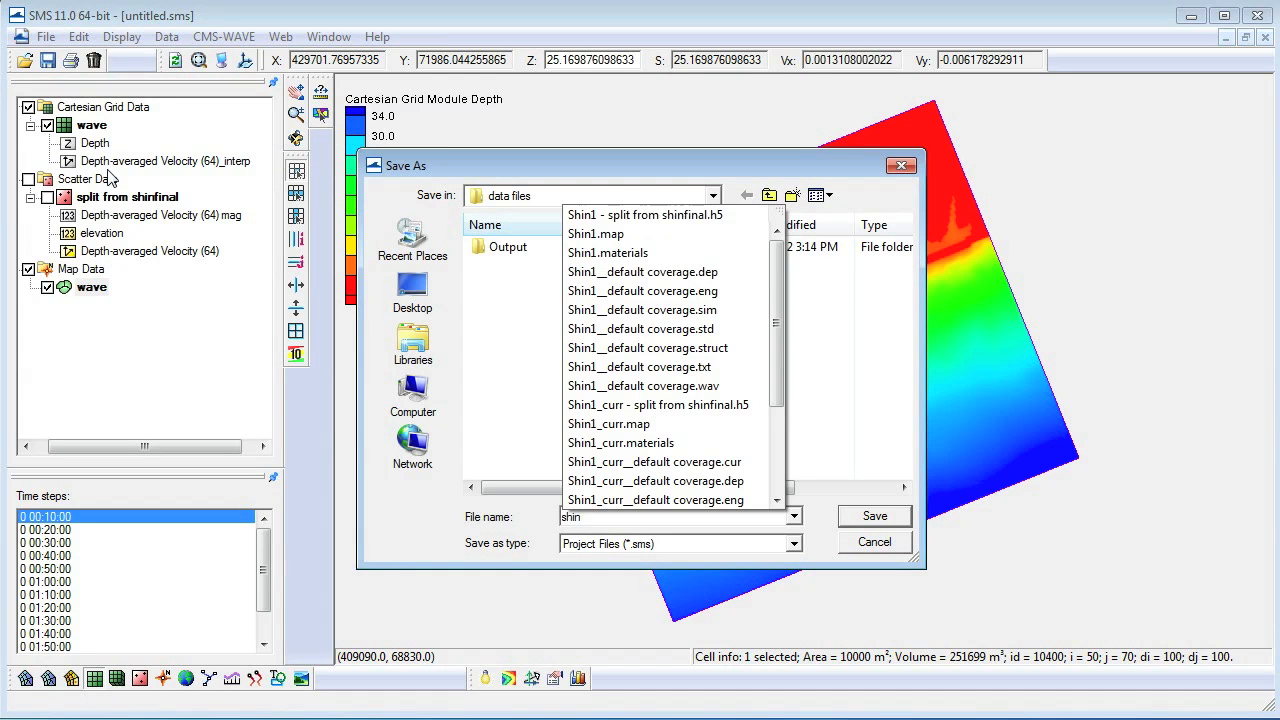
{"action": "left_click", "coordinate": [872, 516]}
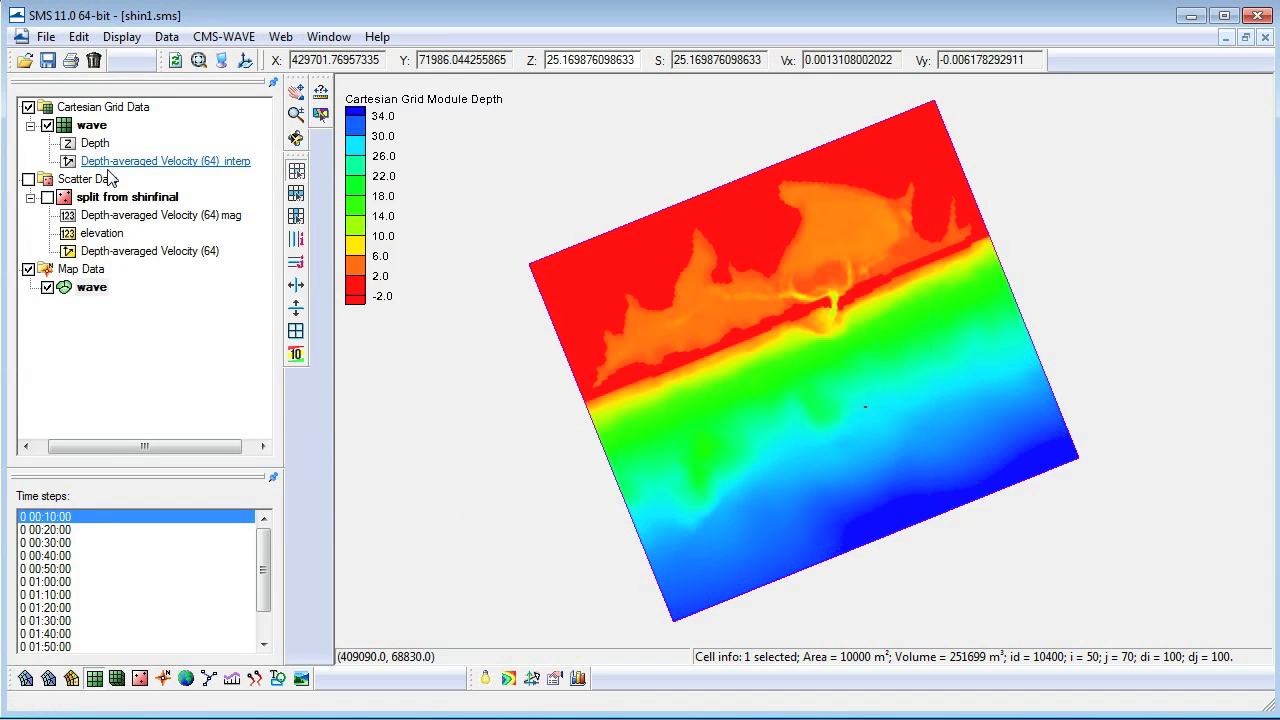
{"action": "left_click", "coordinate": [224, 36]}
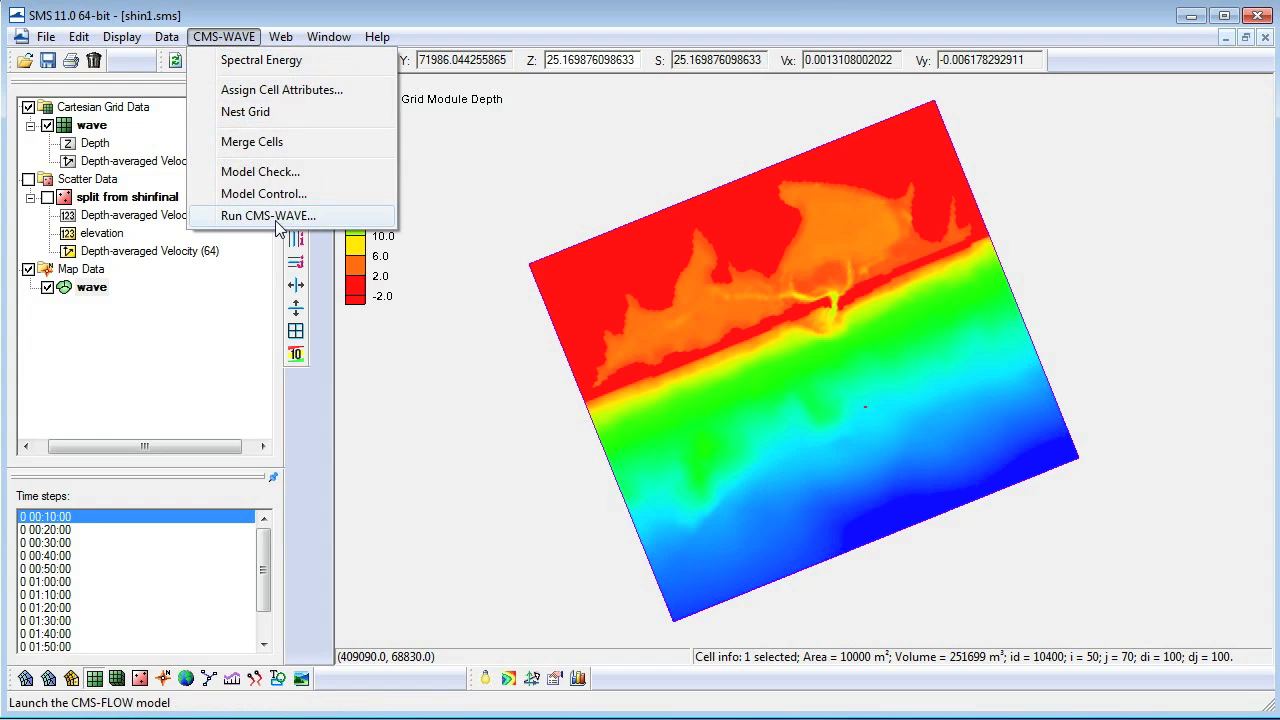
Run CMS-WAVE to completion and load the Case 1 height, period and direction solution.
{"action": "left_click", "coordinate": [268, 216]}
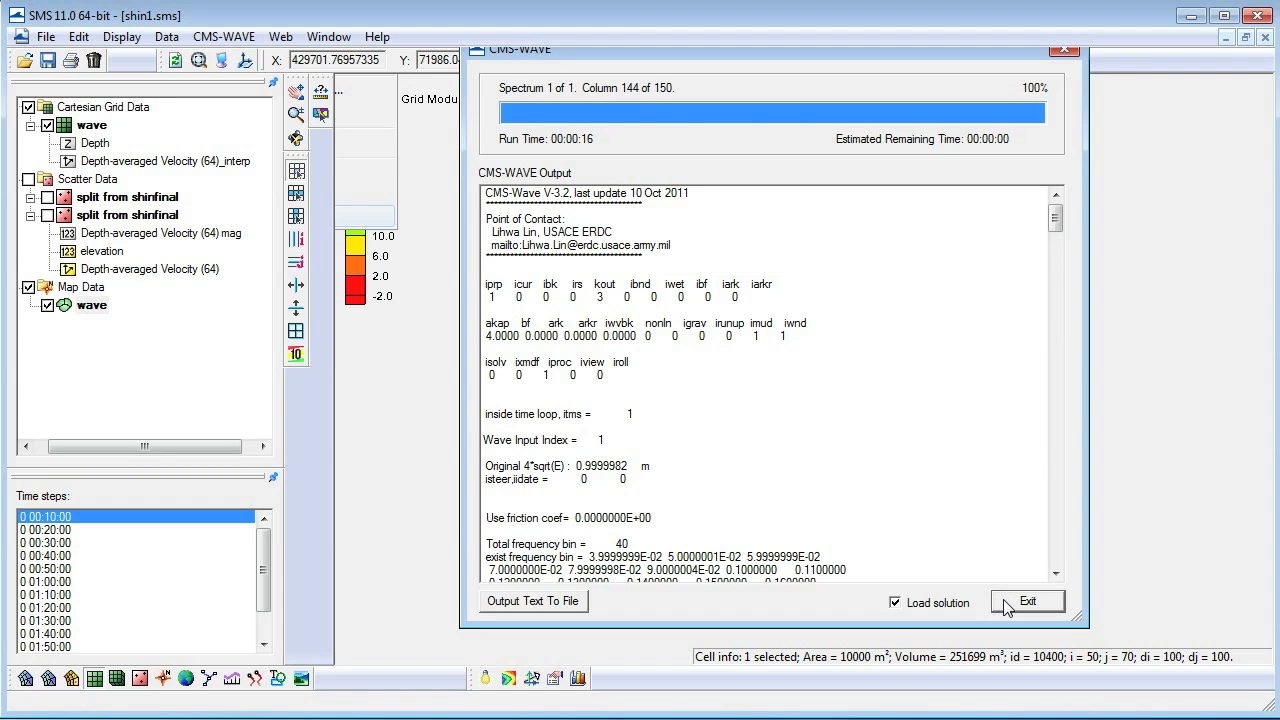
{"action": "left_click", "coordinate": [1028, 600]}
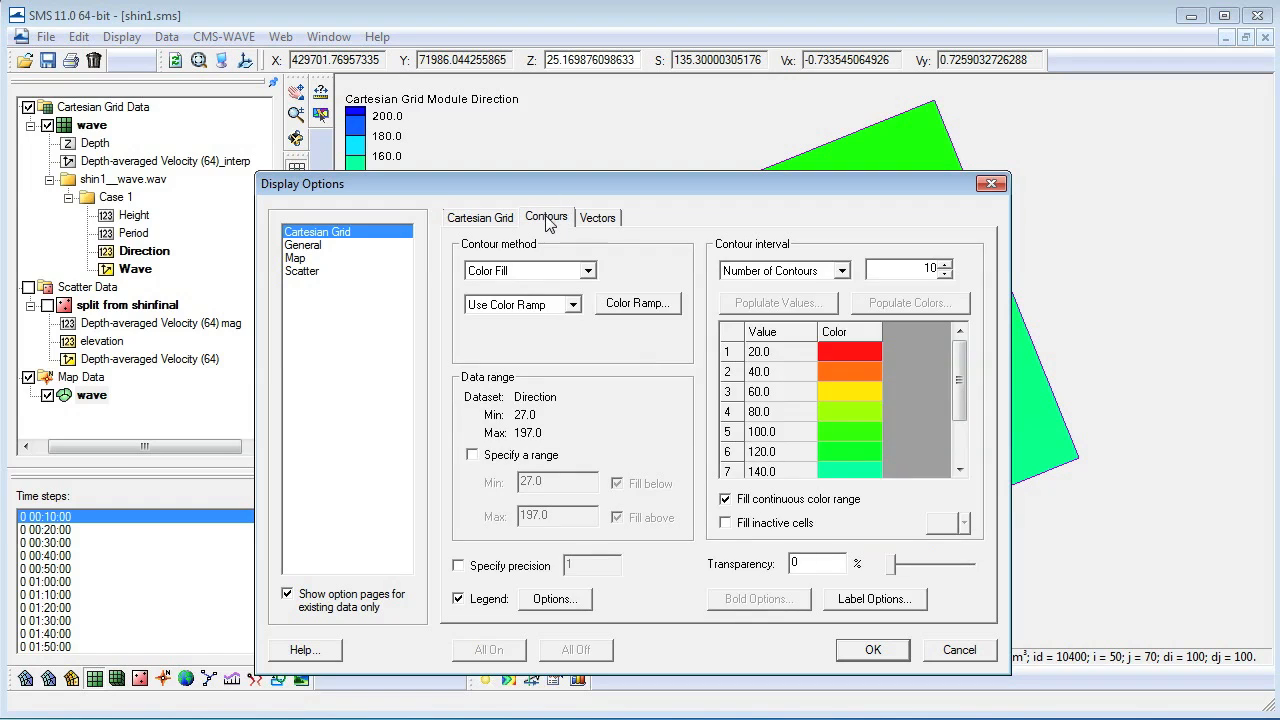
Show the Cartesian grid's vector arrow settings, lengths ranging 10 to 35 pixels.
{"action": "left_click", "coordinate": [596, 216]}
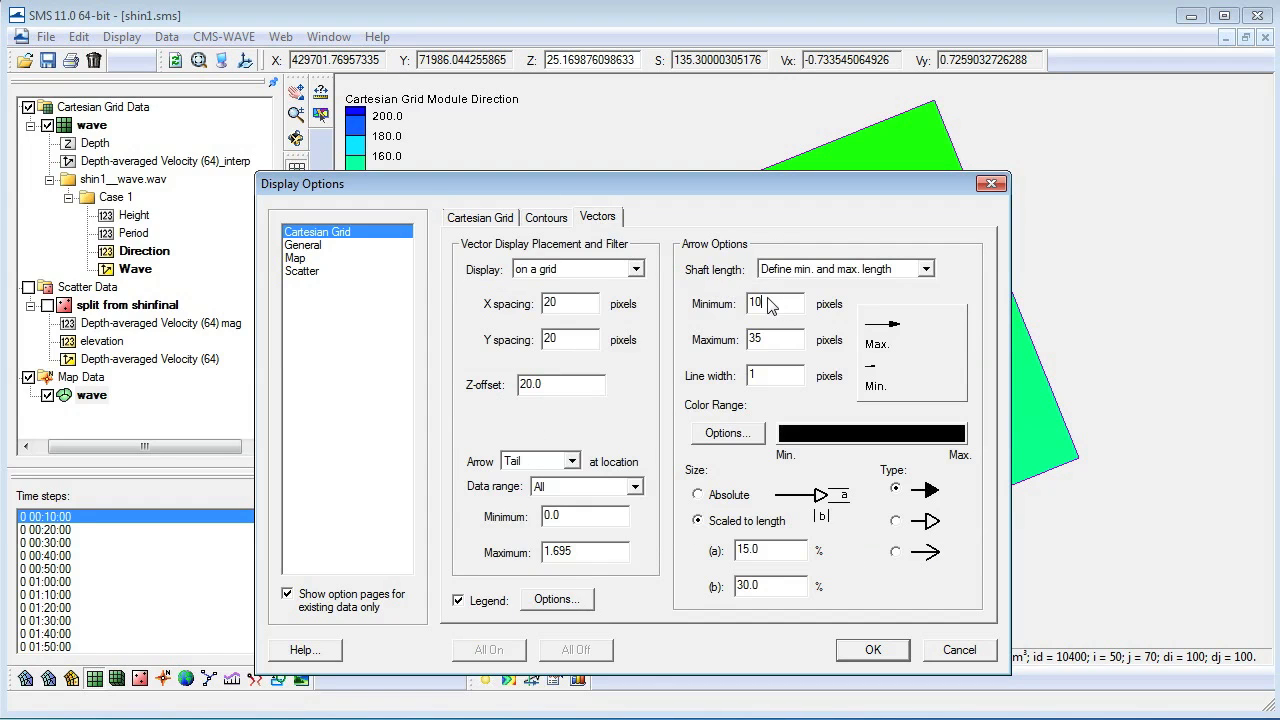